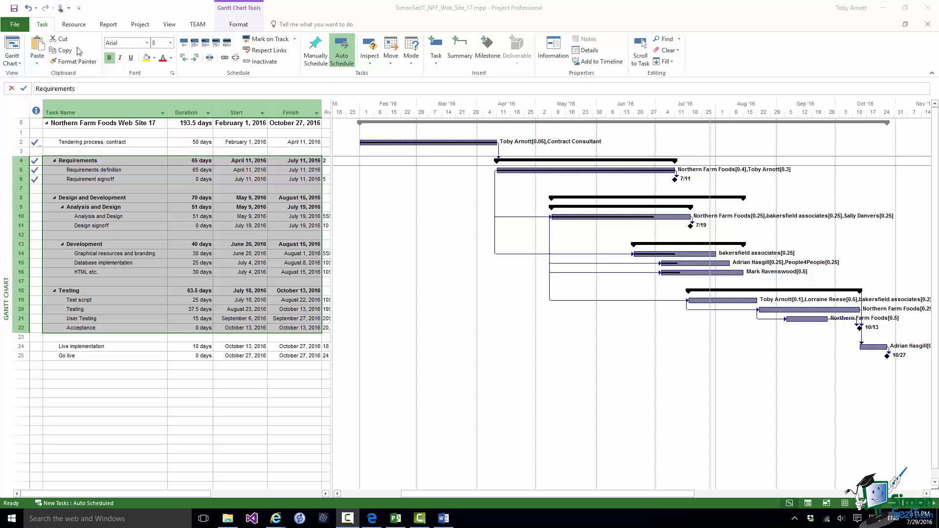
- Copy the selected Requirements–Acceptance task rows and switch to the Word document
left_click(76, 50)
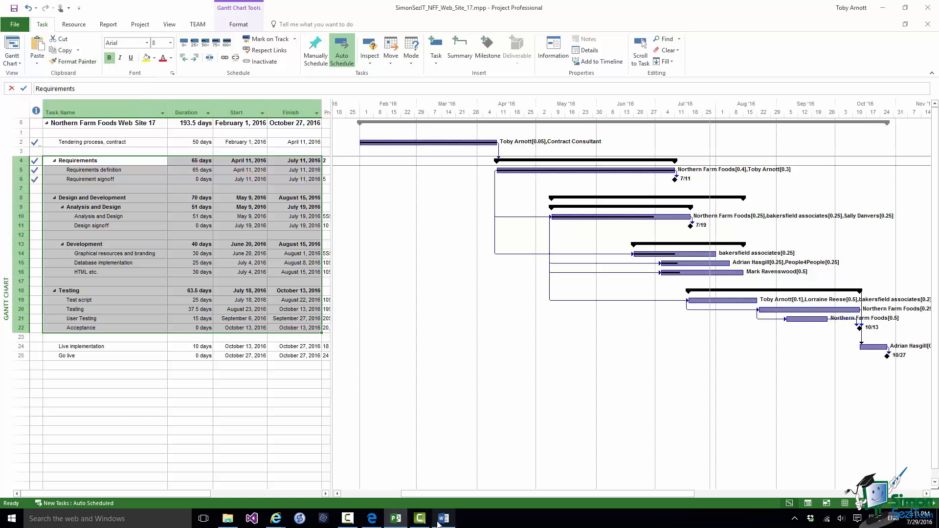
left_click(443, 519)
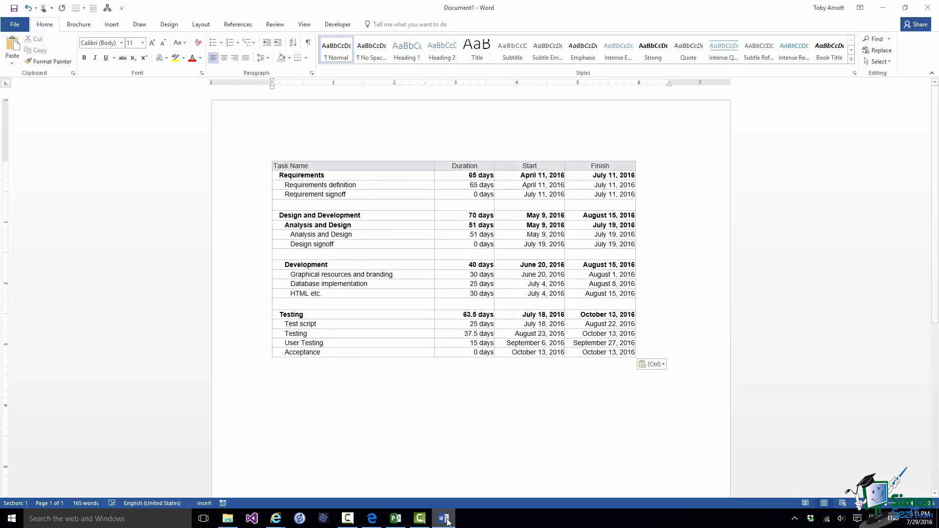
left_click(276, 364)
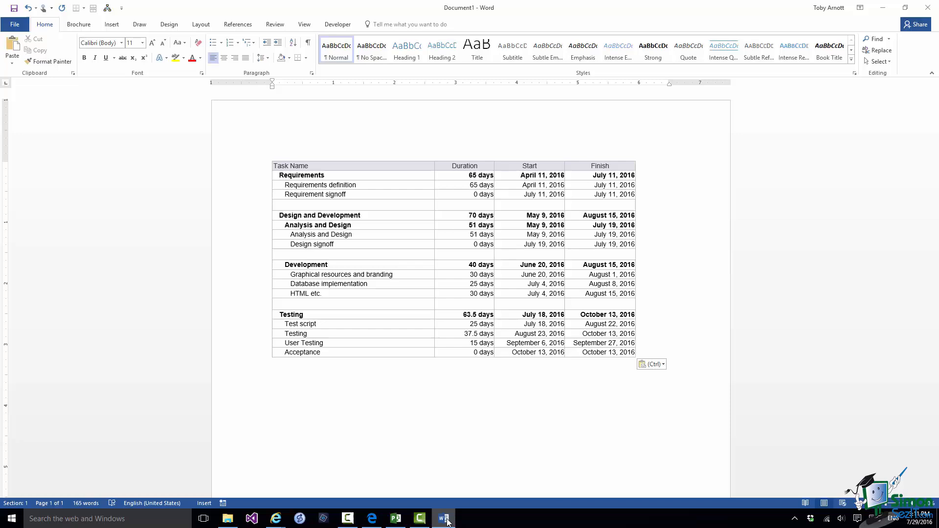
left_click(276, 364)
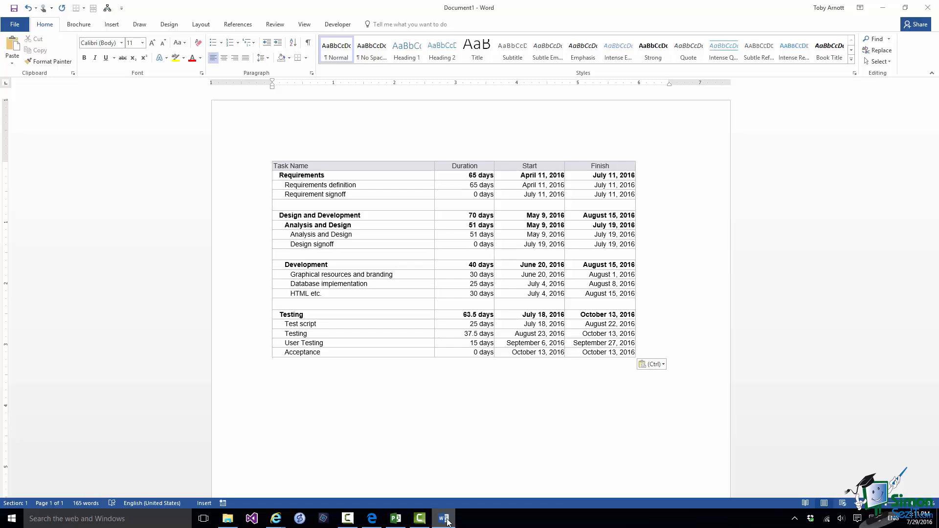
left_click(273, 363)
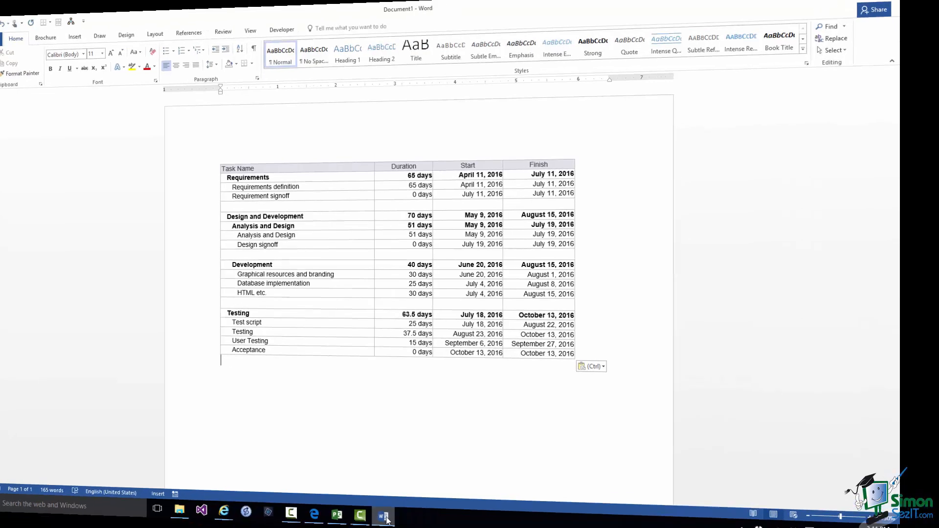
- Bring up Notepad showing the task list as tab-separated text
left_click(467, 519)
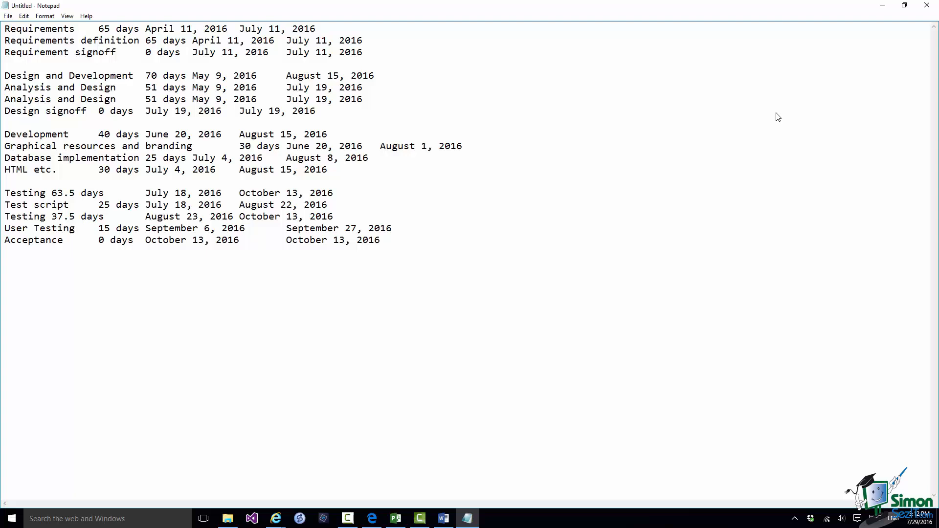
key("enter")
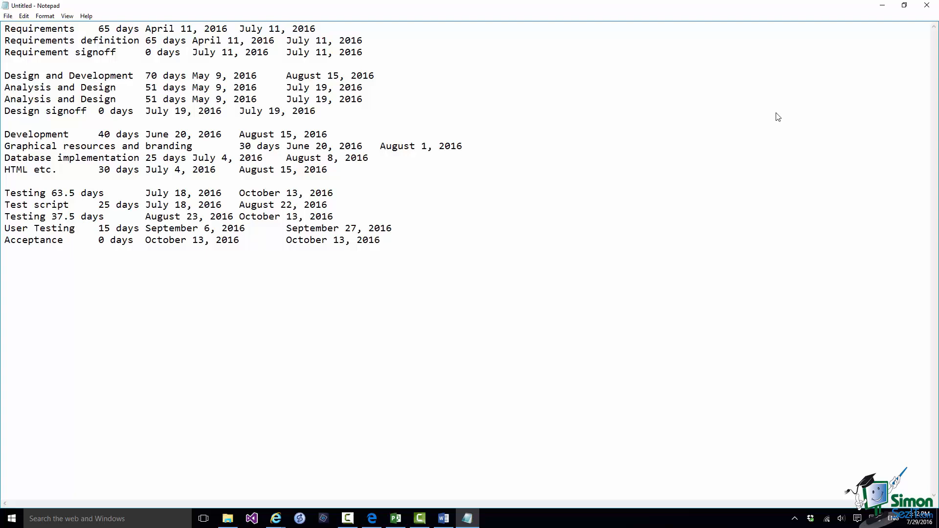
key("enter")
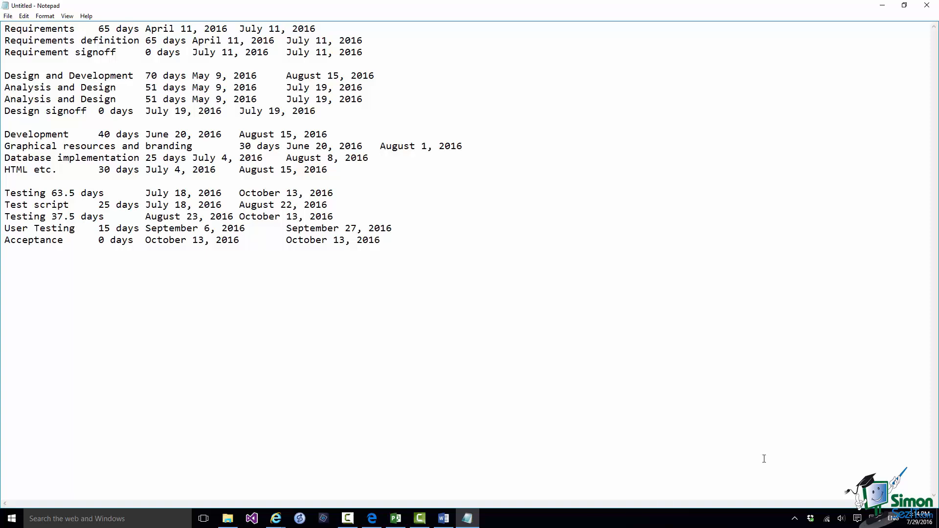
- Return to Word, remove the pasted table and bring up the Paste choices
left_click(929, 6)
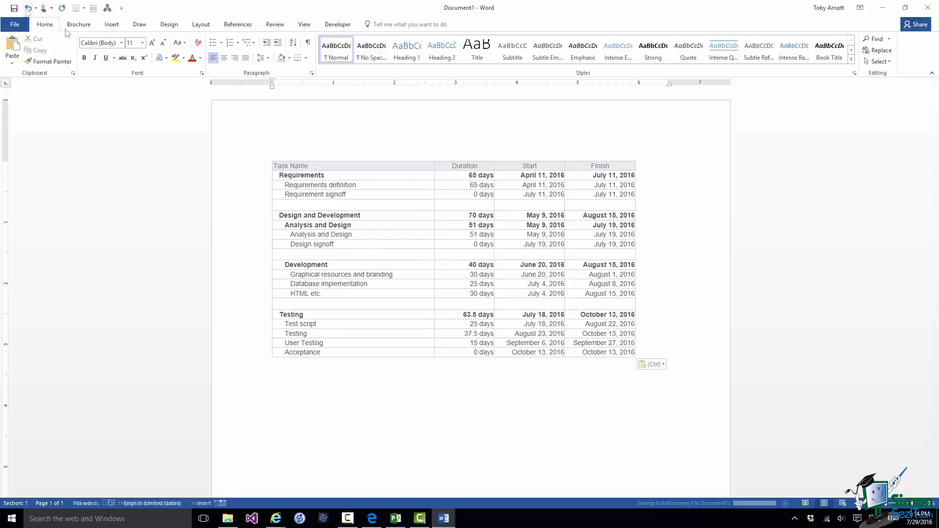
left_click(27, 8)
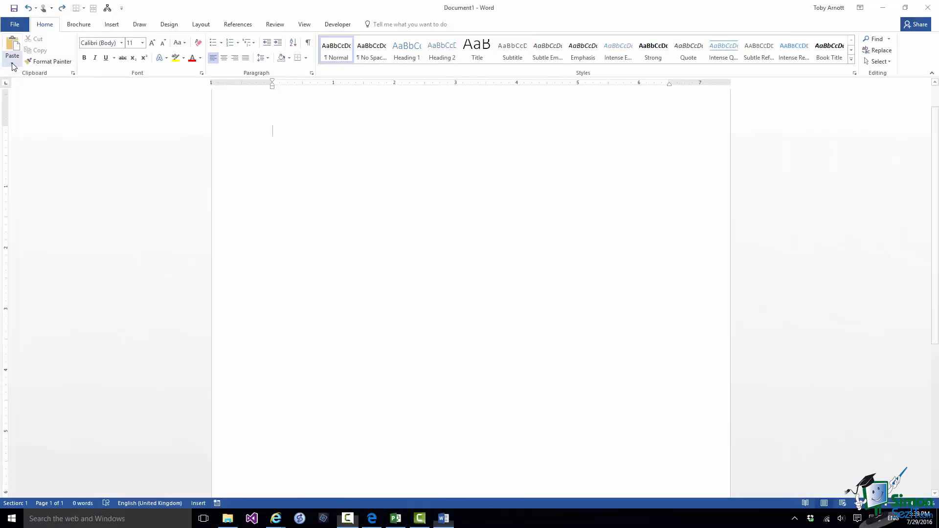
left_click(12, 48)
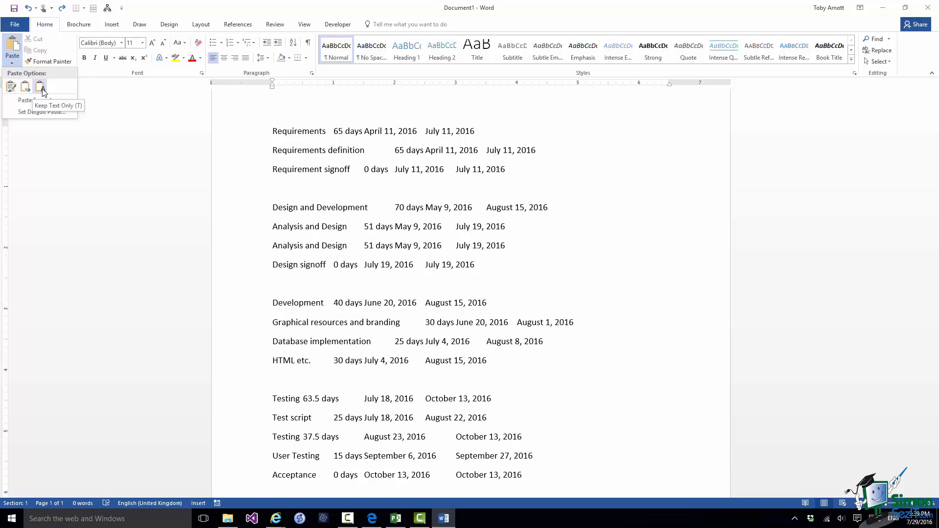
mouse_move(41, 88)
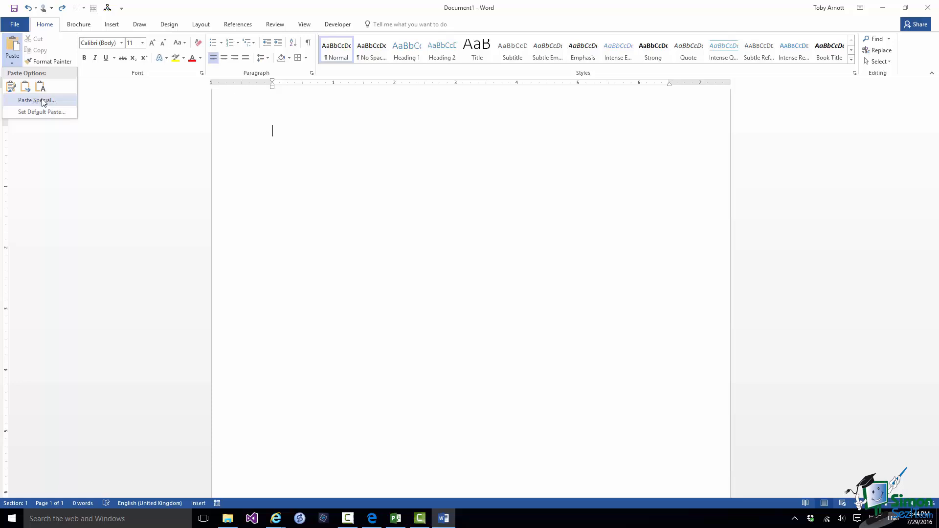
- Paste Special the tasks as linked Unformatted Text, then return to Project
left_click(36, 100)
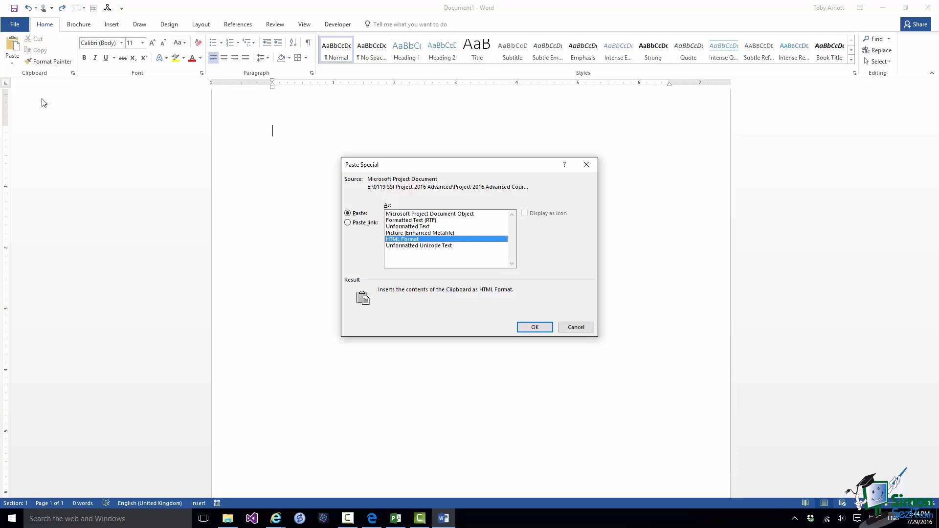
mouse_move(254, 388)
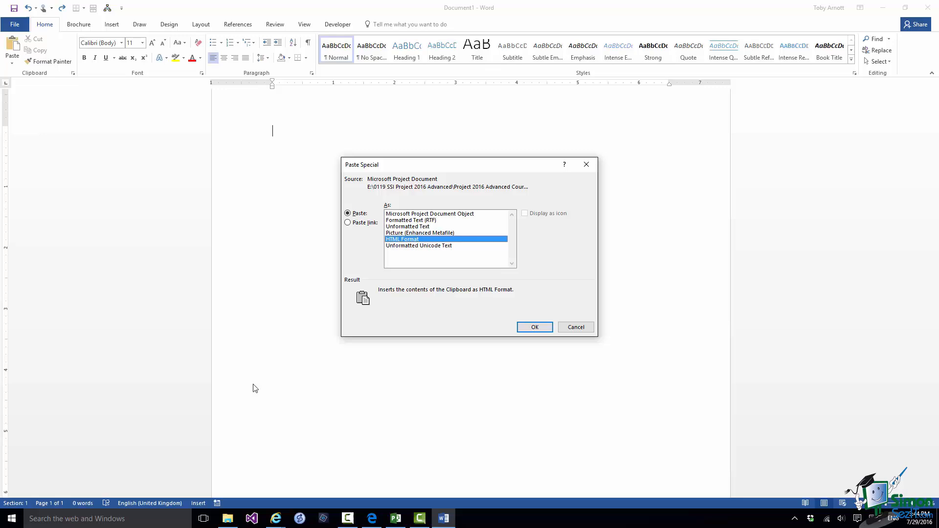
left_click(348, 222)
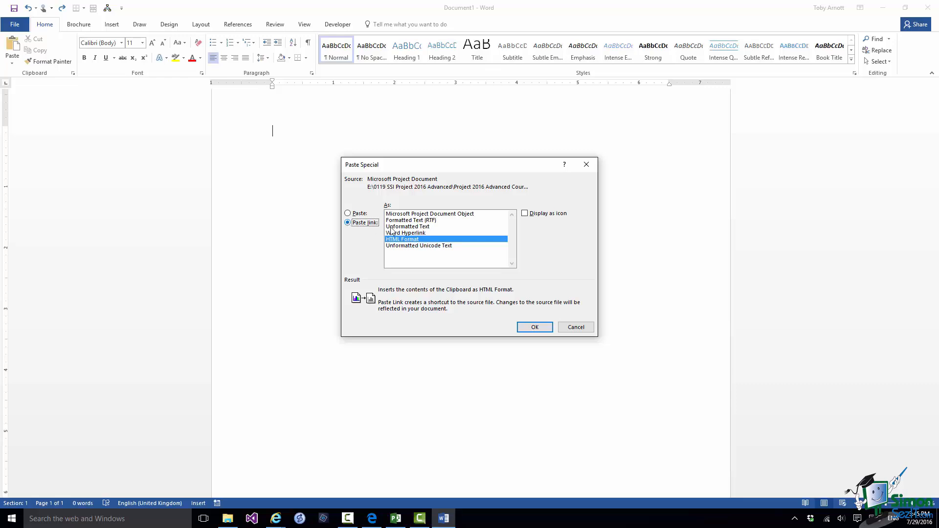
left_click(407, 226)
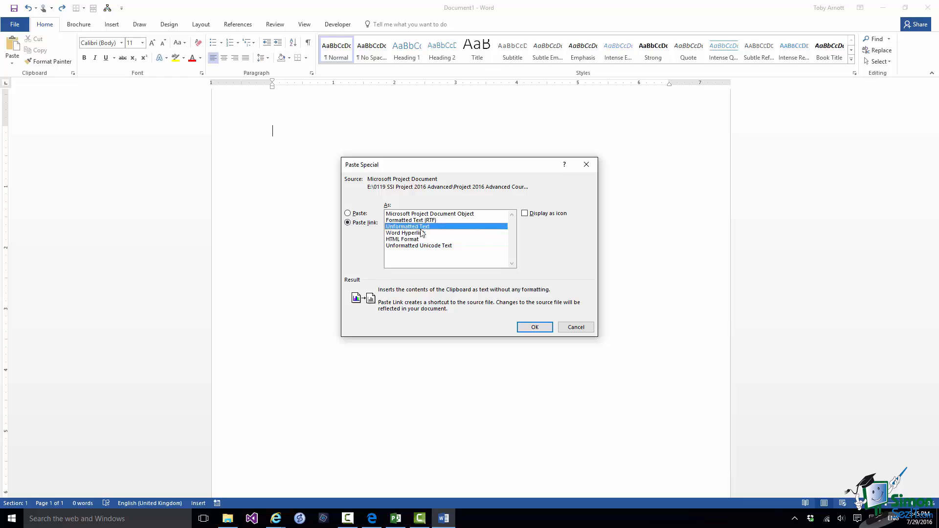
left_click(534, 327)
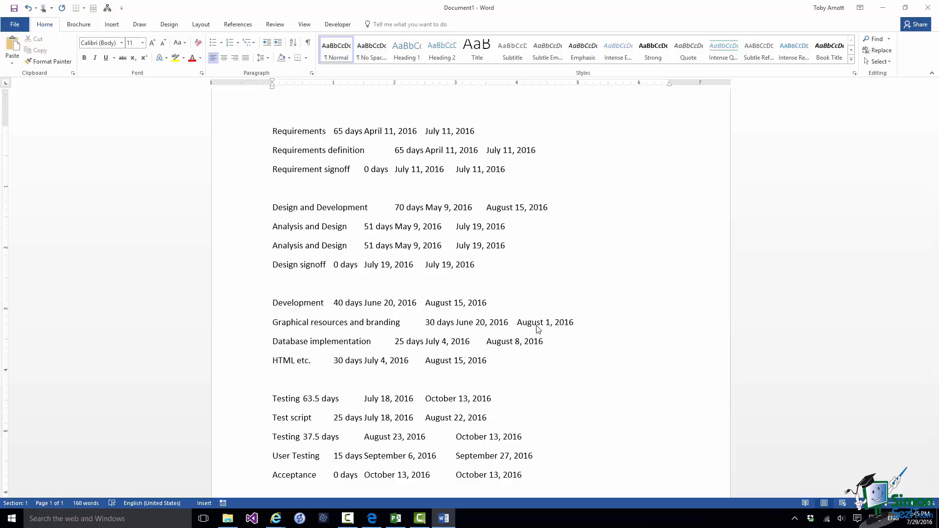
left_click(522, 474)
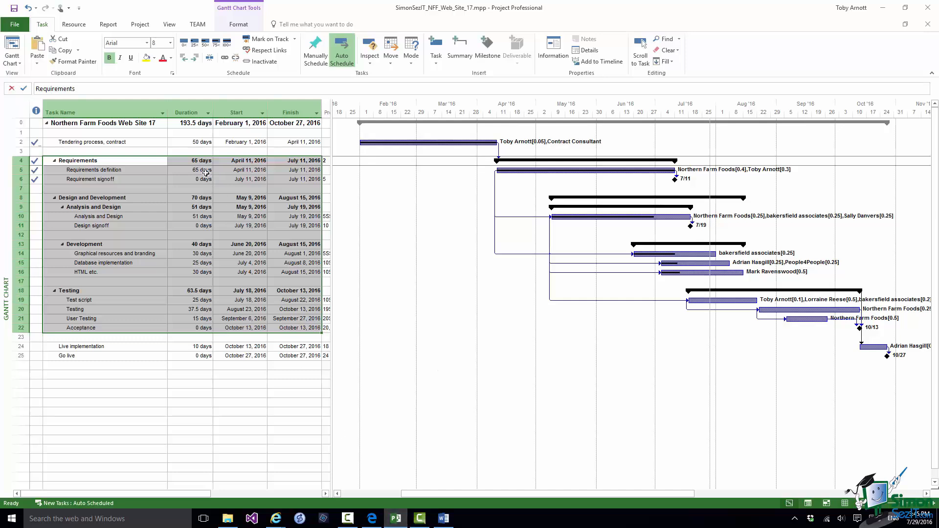
left_click(193, 170)
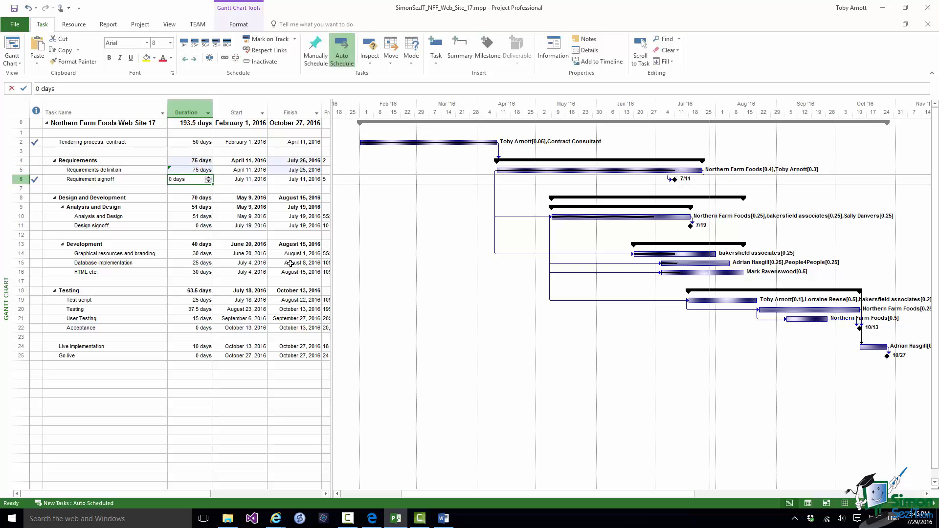
left_click(442, 518)
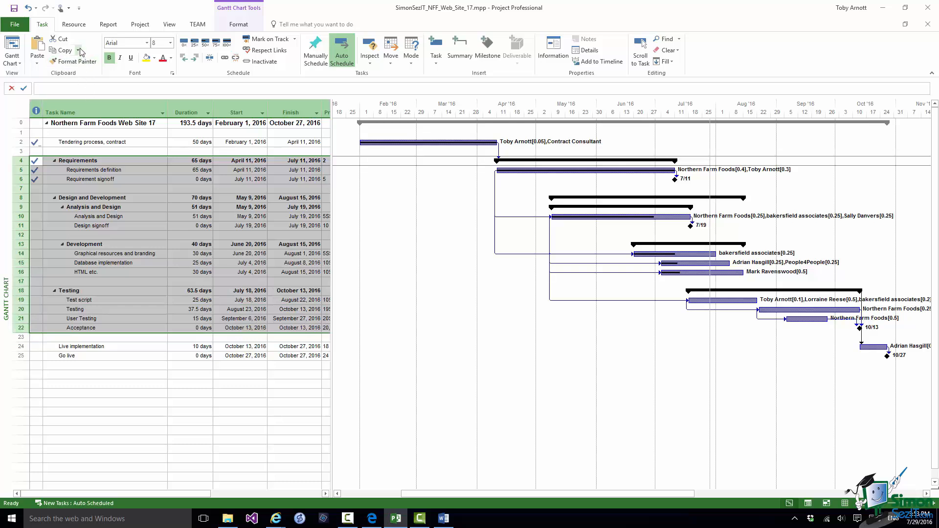
- In Copy Picture, render the selected rows to a GIF image file and confirm its save location
left_click(78, 49)
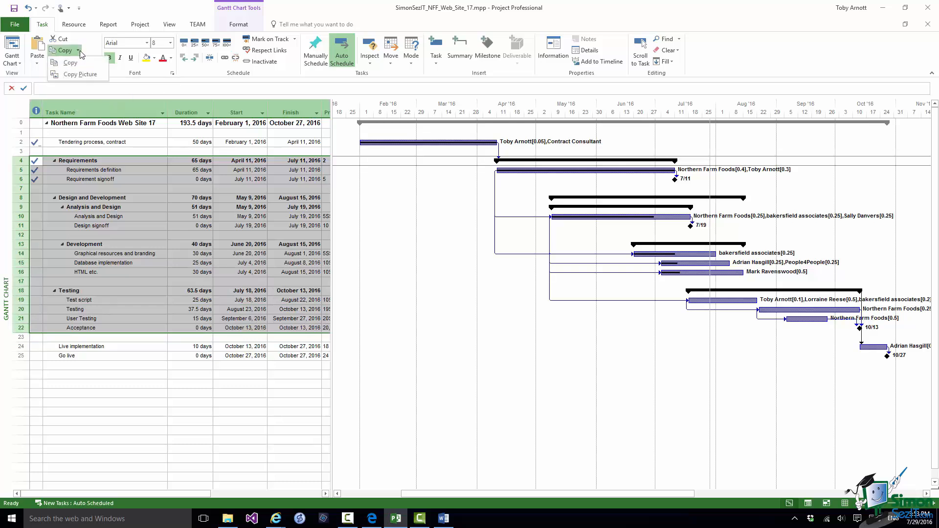
mouse_move(80, 73)
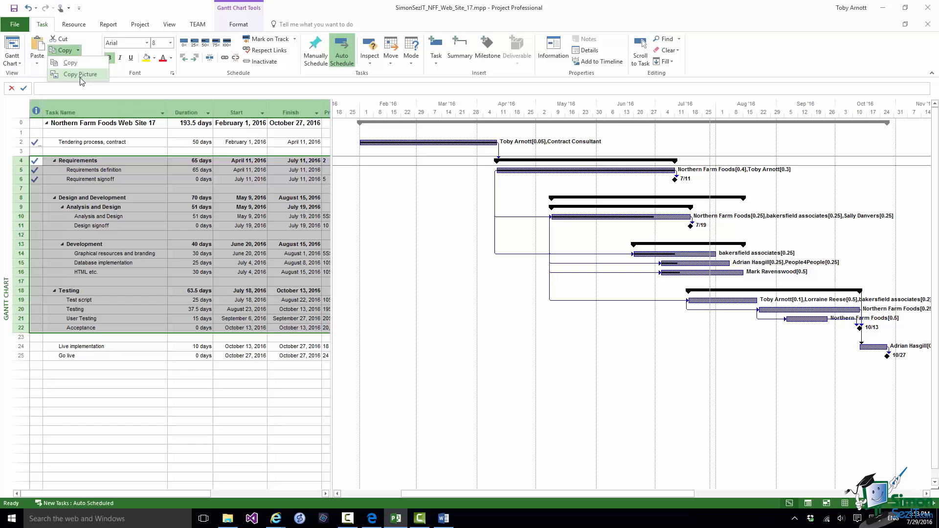
left_click(79, 73)
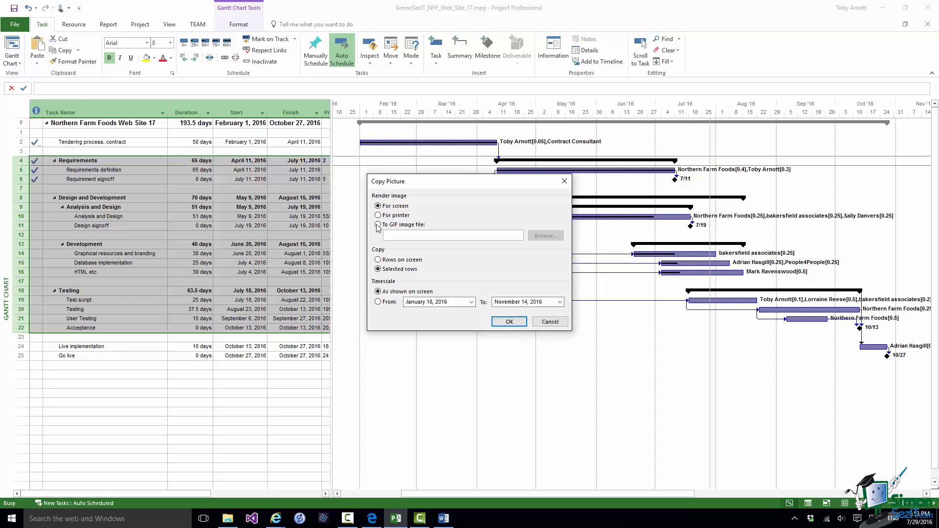
left_click(377, 225)
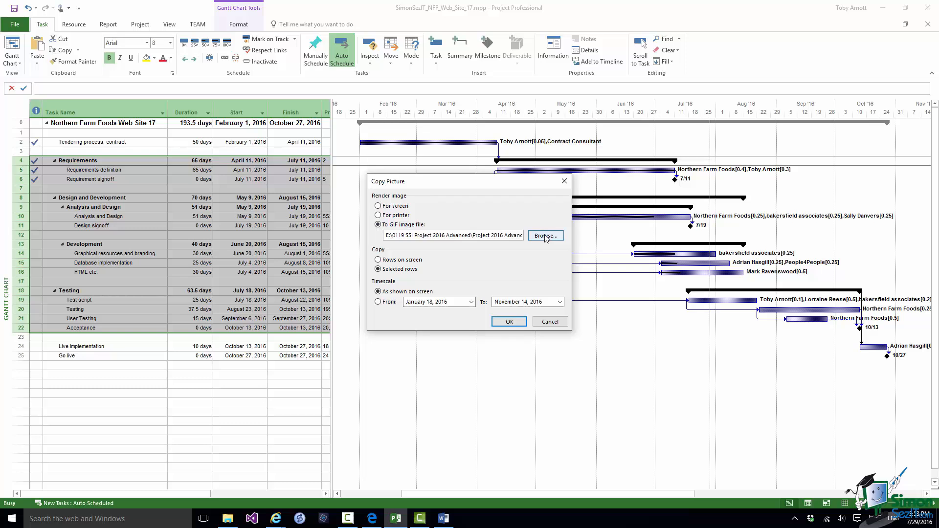
left_click(545, 236)
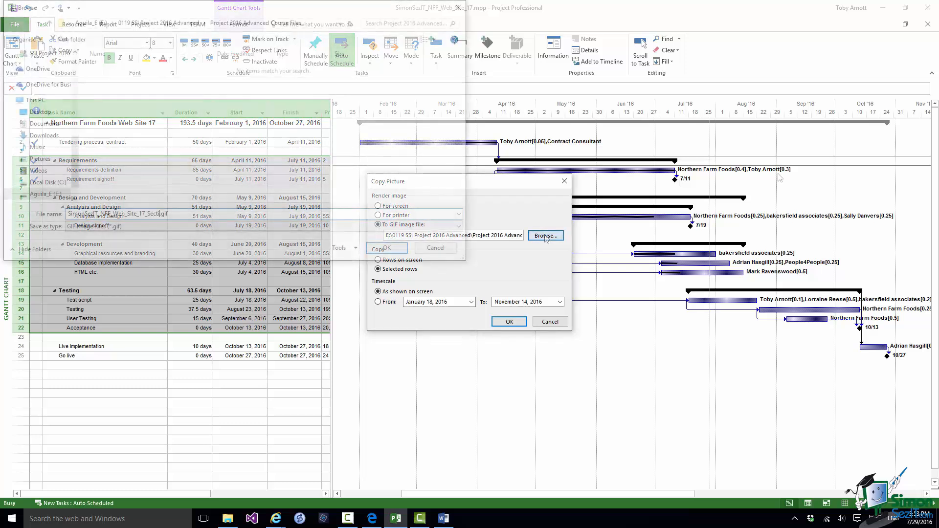
left_click(545, 236)
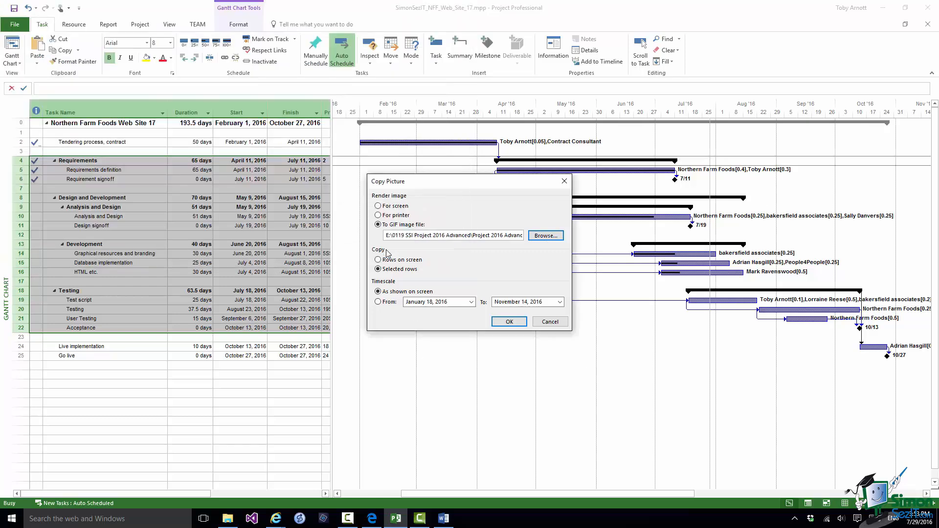
- Copy selected rows with a custom timescale starting April 1, 2016 and create the GIF
left_click(377, 260)
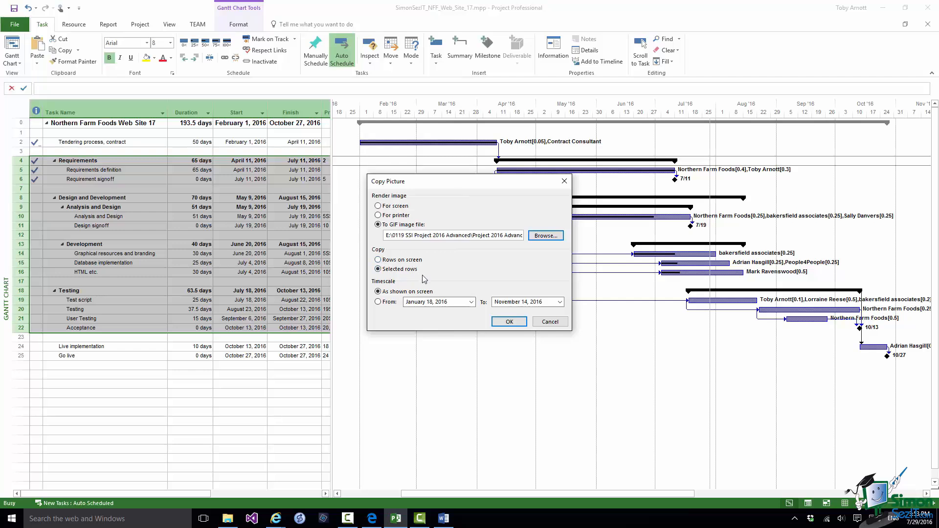
left_click(378, 268)
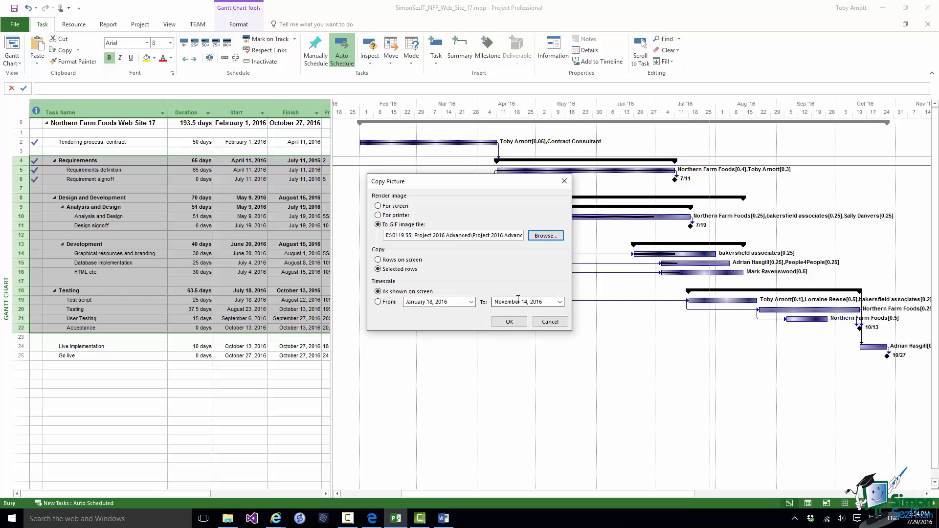
left_click(524, 301)
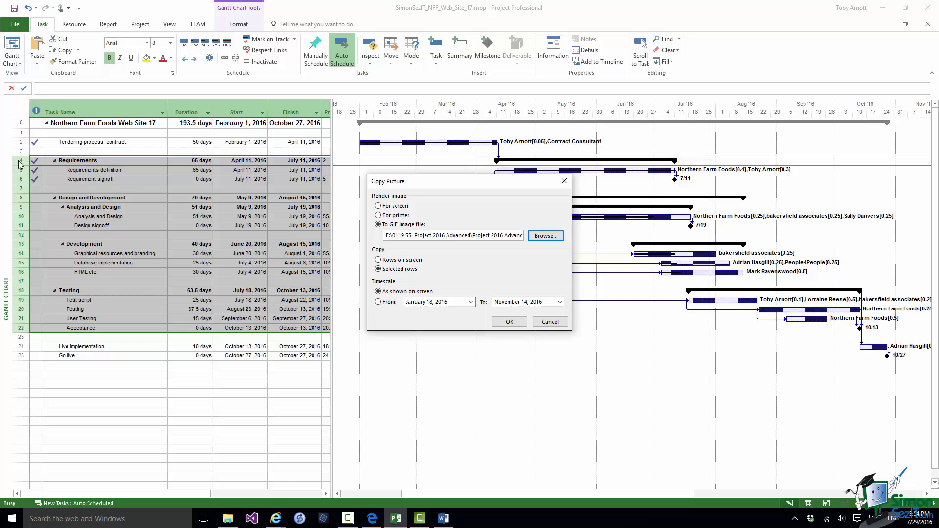
mouse_move(470, 319)
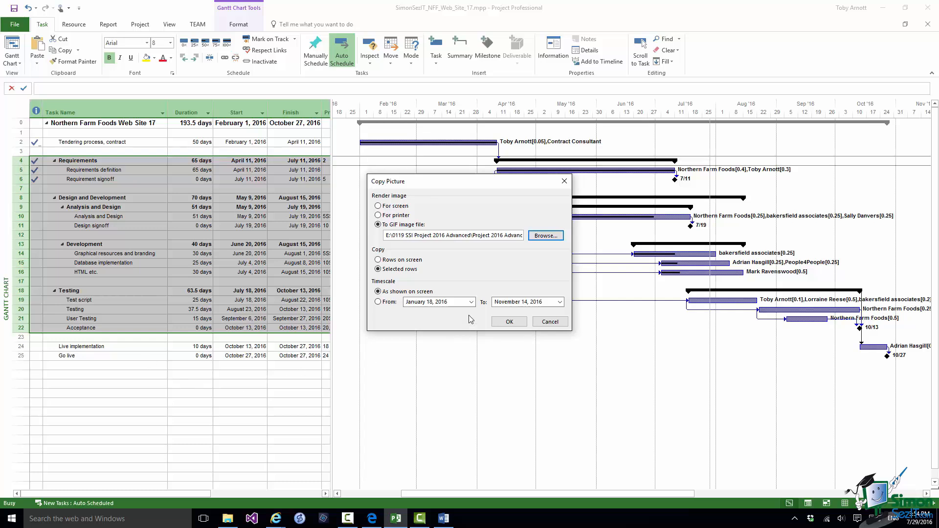
left_click(378, 302)
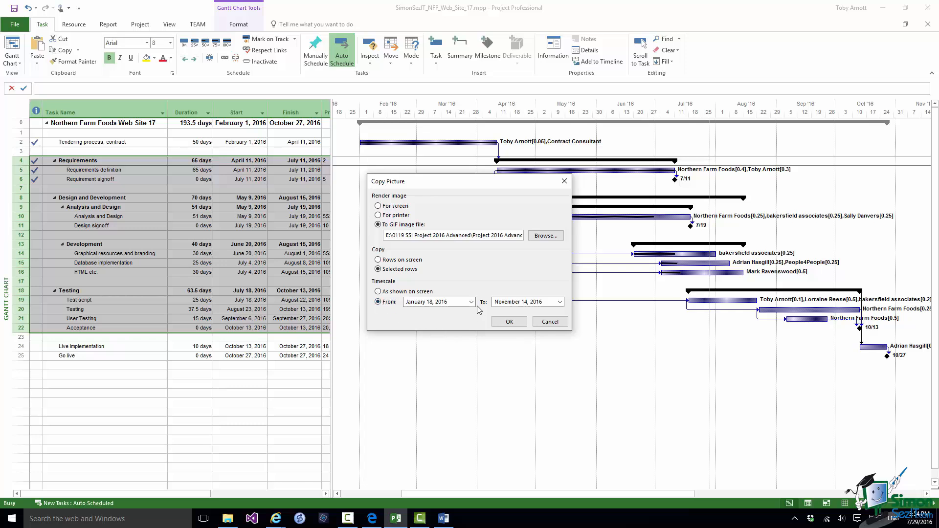
left_click(470, 301)
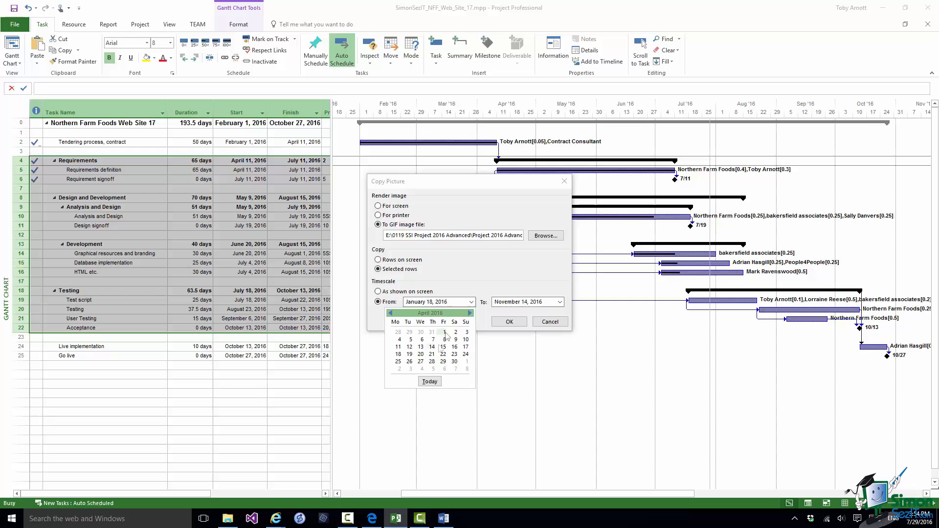
left_click(421, 340)
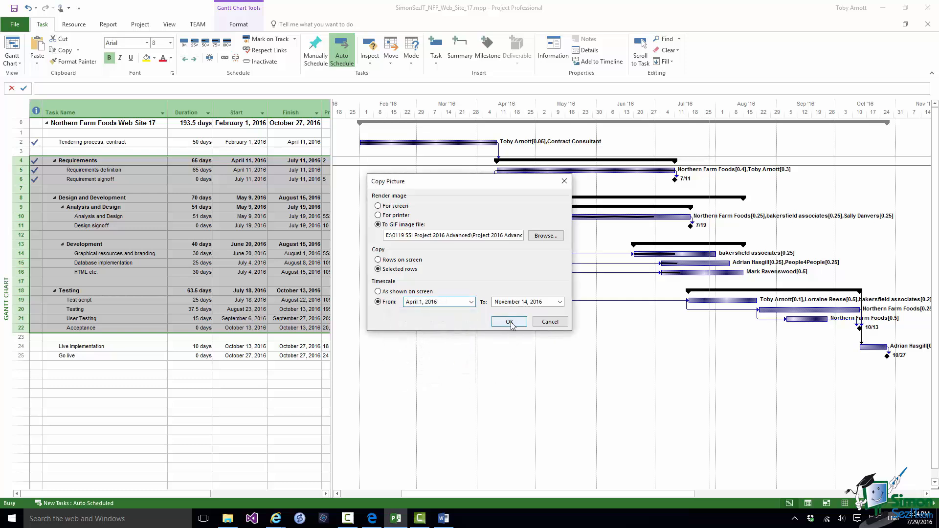
left_click(509, 321)
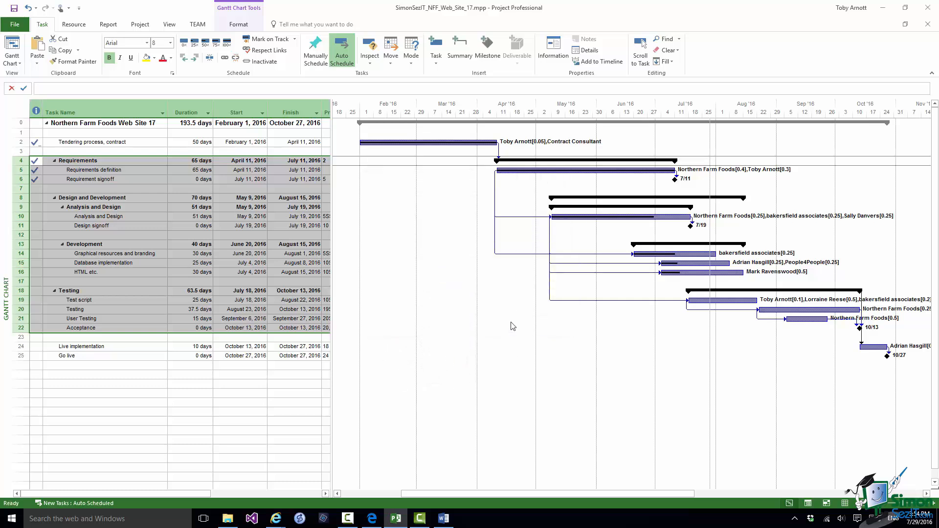
mouse_move(514, 328)
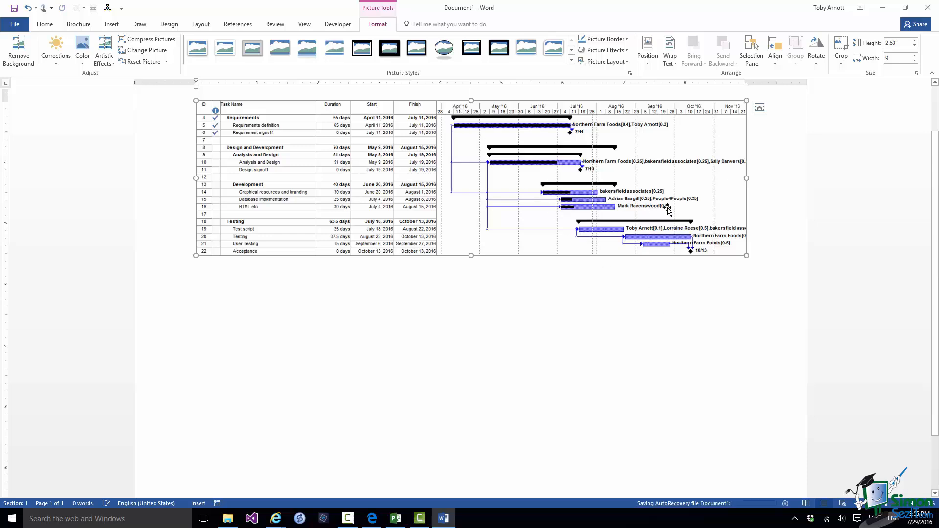
mouse_move(745, 288)
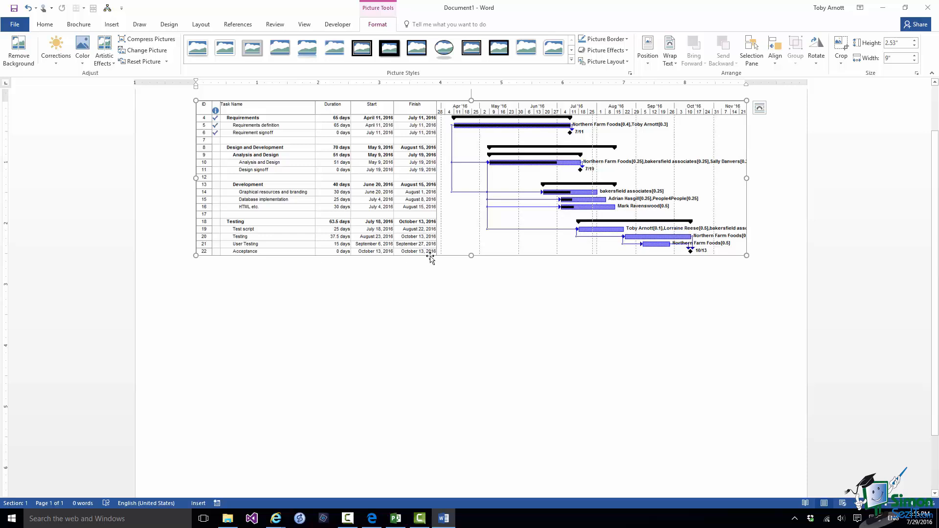
mouse_move(446, 237)
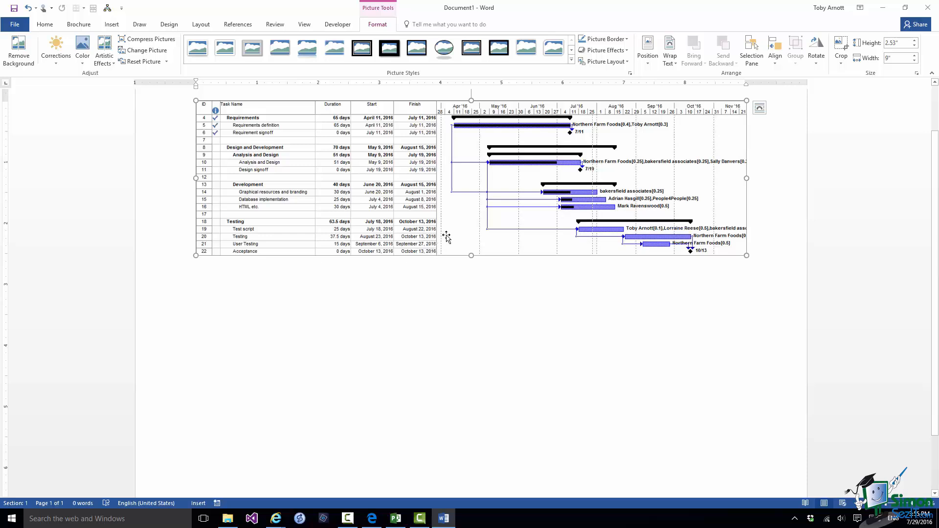
mouse_move(449, 228)
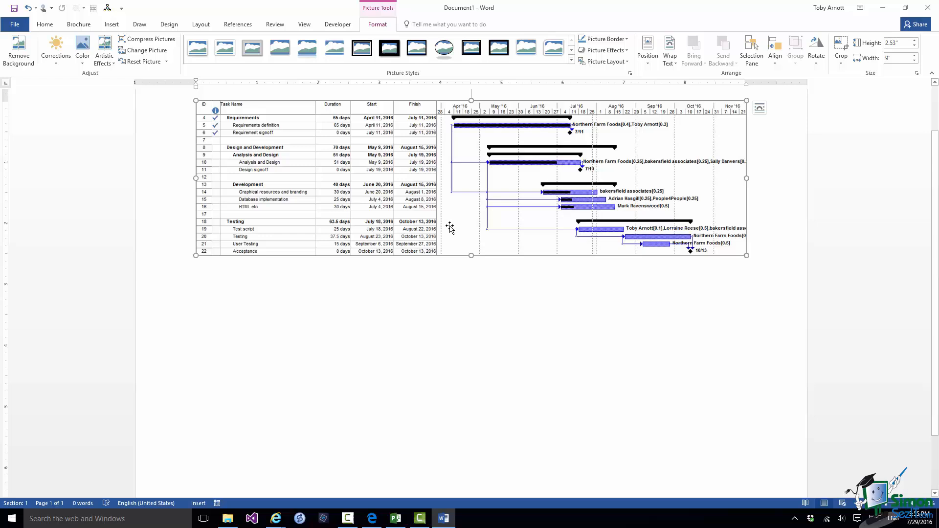
mouse_move(457, 203)
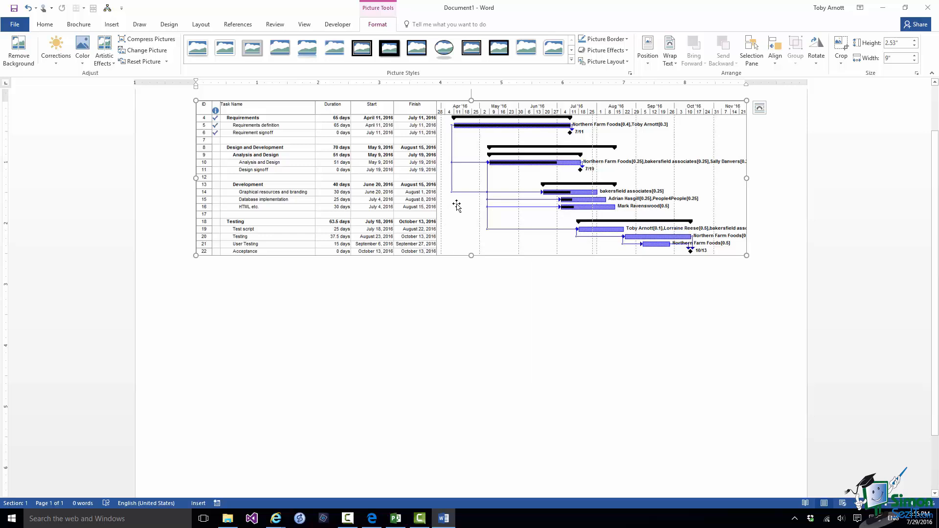
- Insert the saved Gantt GIF picture into the Word document
right_click(457, 206)
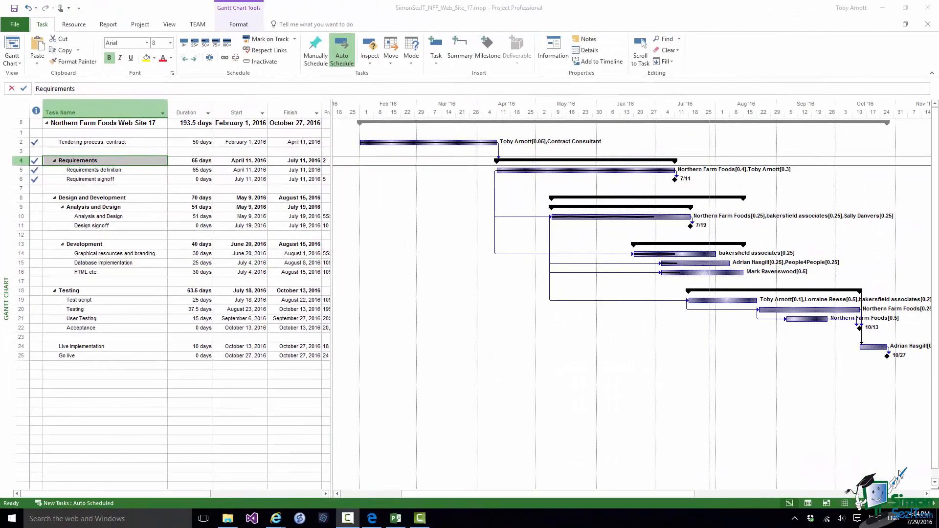
mouse_move(907, 487)
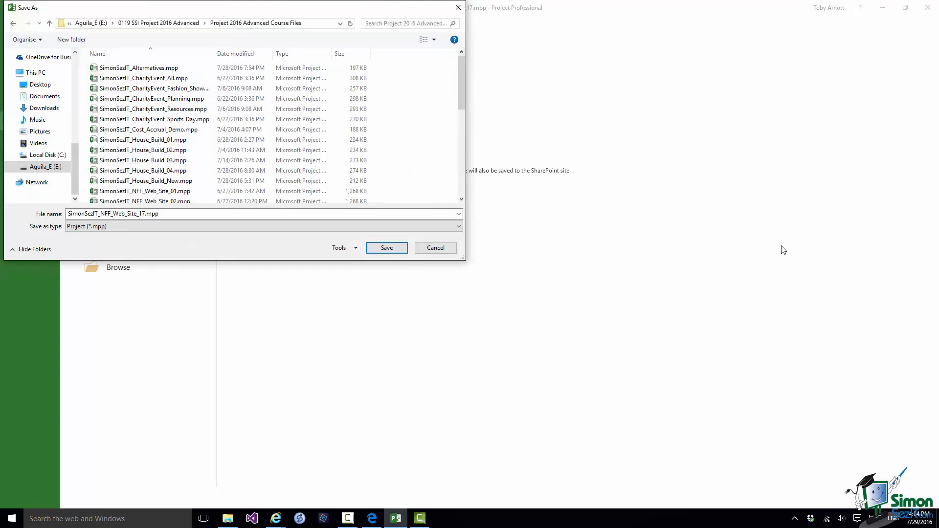
mouse_move(762, 279)
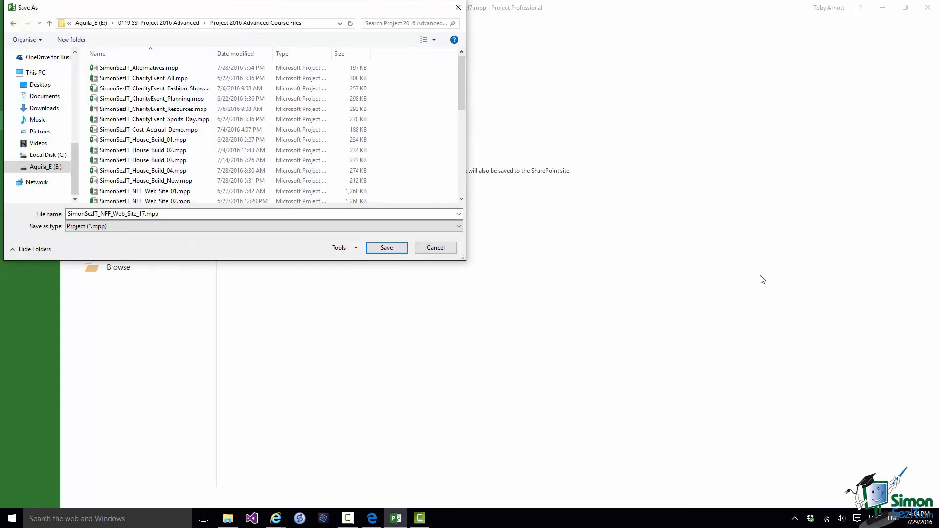
- Show the available file formats in Project's Save As dialog
left_click(458, 226)
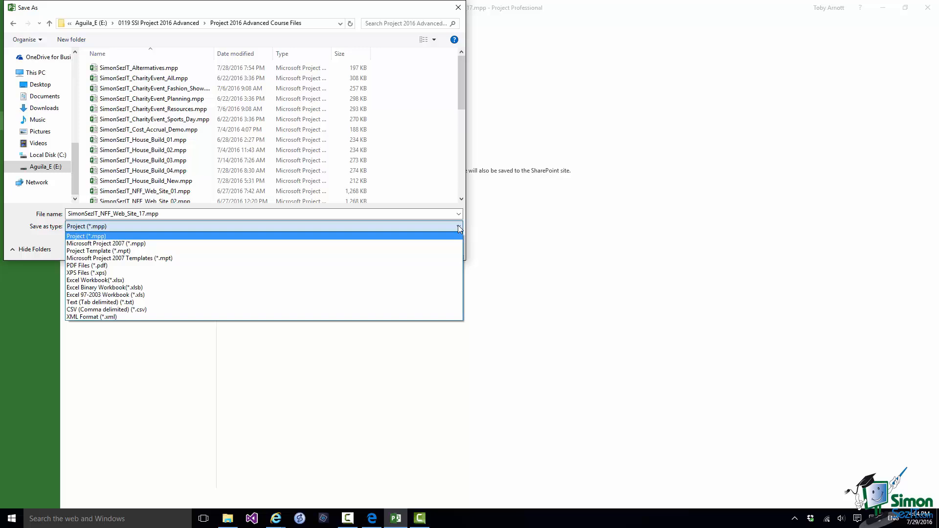
mouse_move(105, 244)
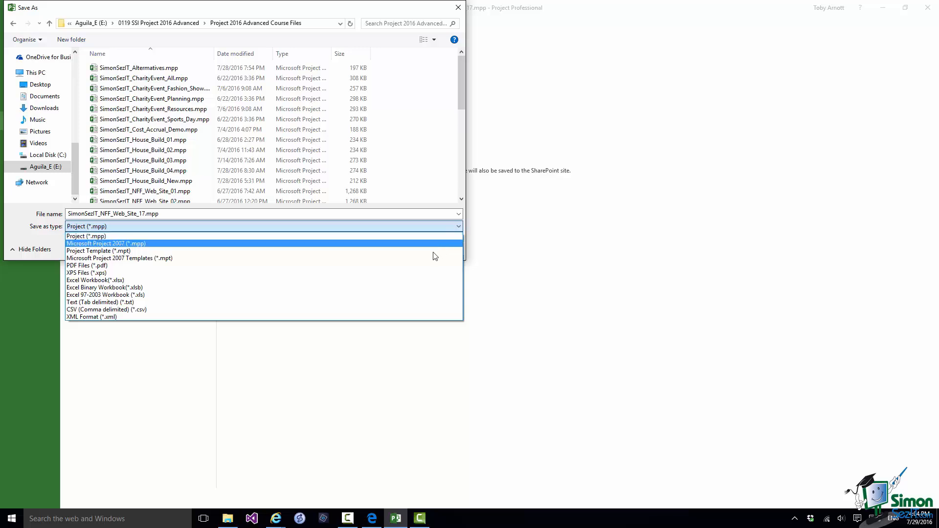
mouse_move(383, 265)
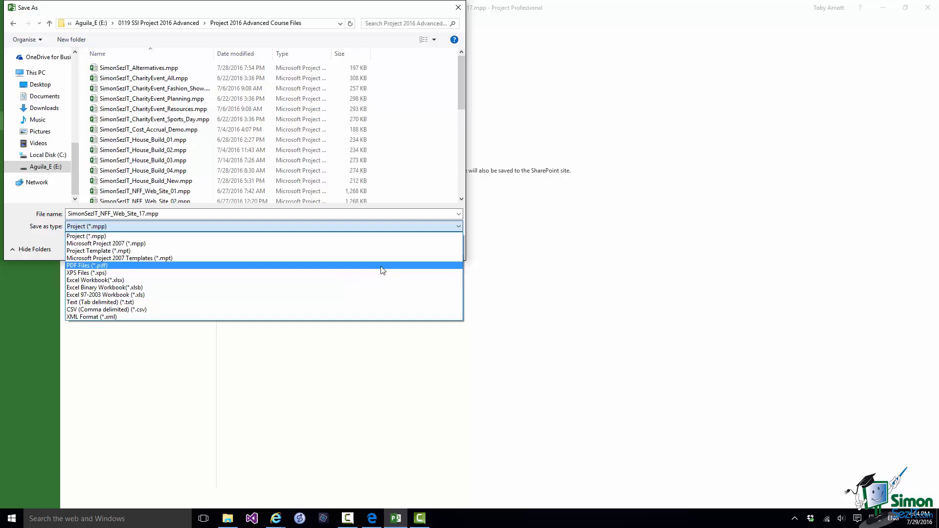
mouse_move(150, 287)
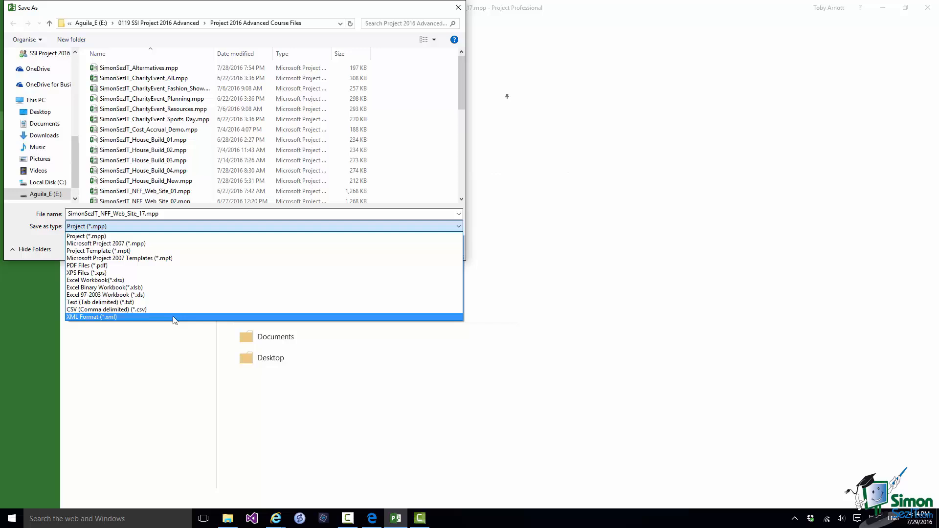
mouse_move(174, 317)
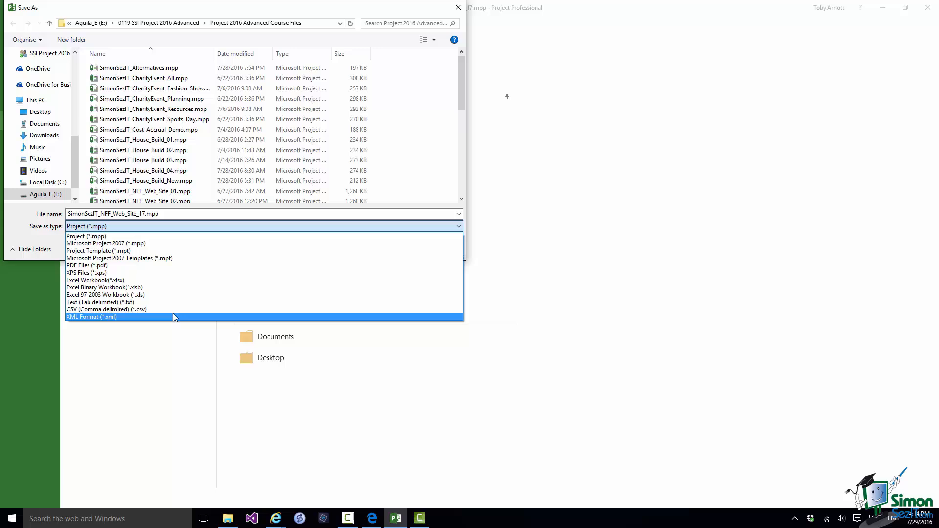
mouse_move(174, 318)
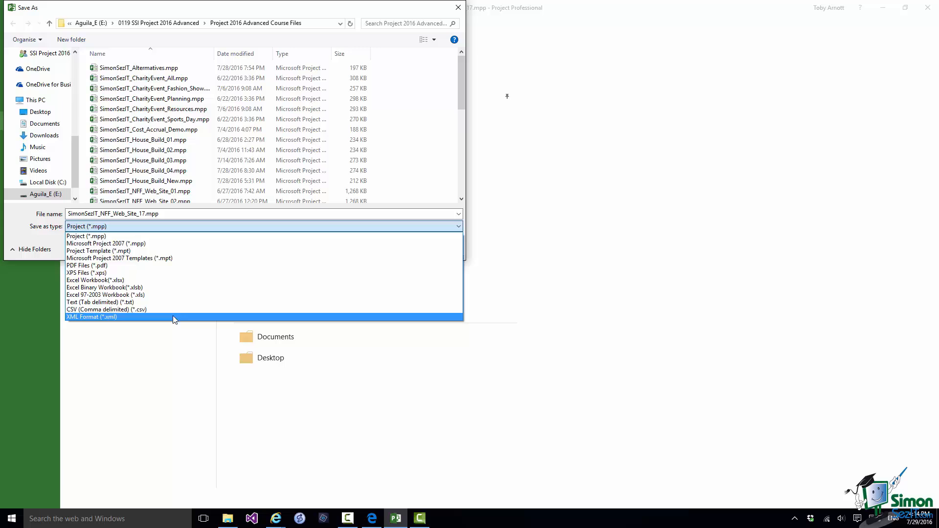
mouse_move(173, 310)
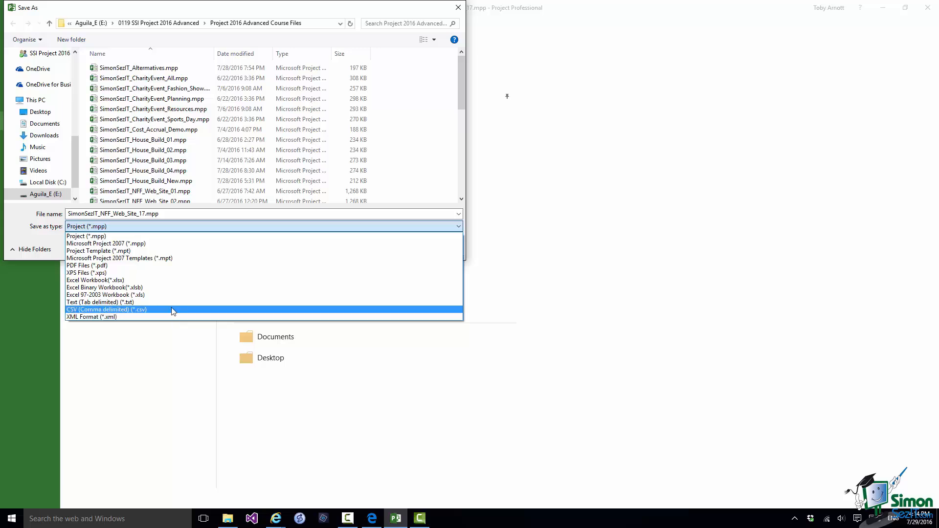
- Choose CSV (Comma delimited) as the save-as file type
left_click(105, 310)
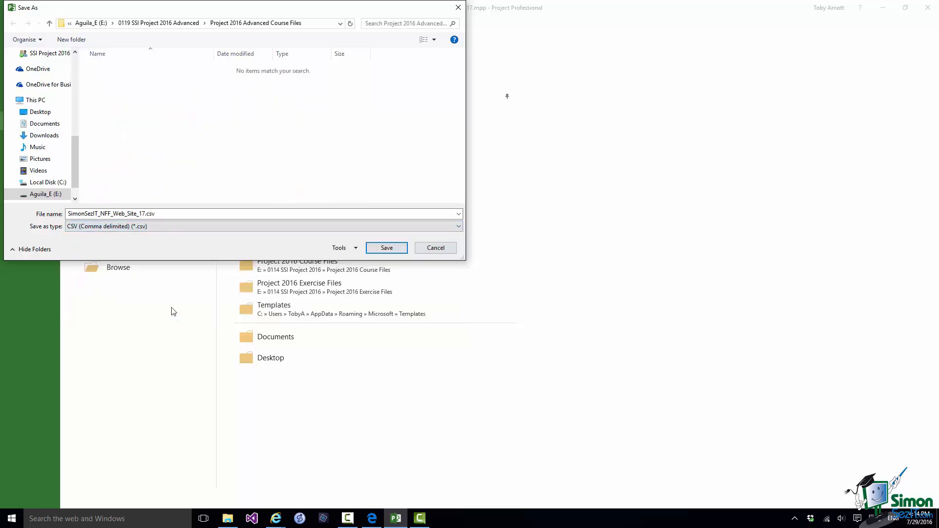
mouse_move(164, 310)
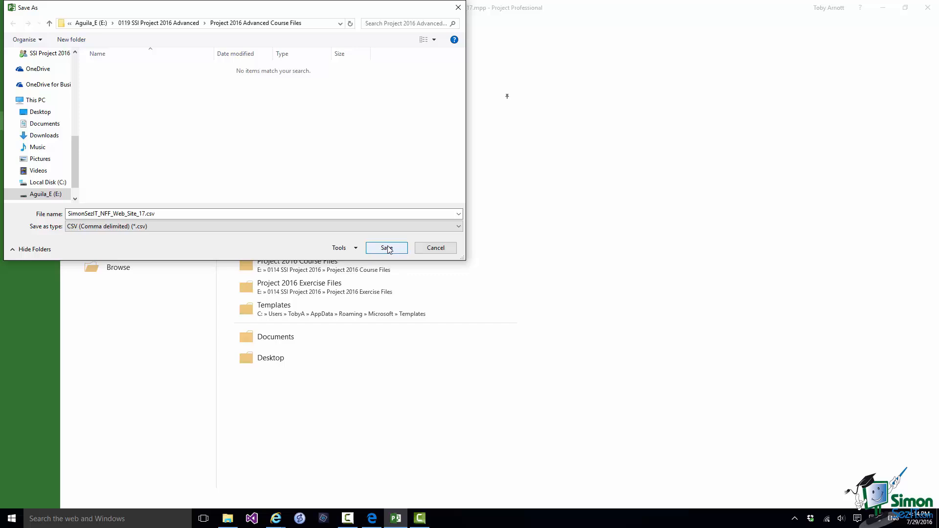
- Save NFF Web Site 17 as CSV, triggering the older-format warning
left_click(386, 248)
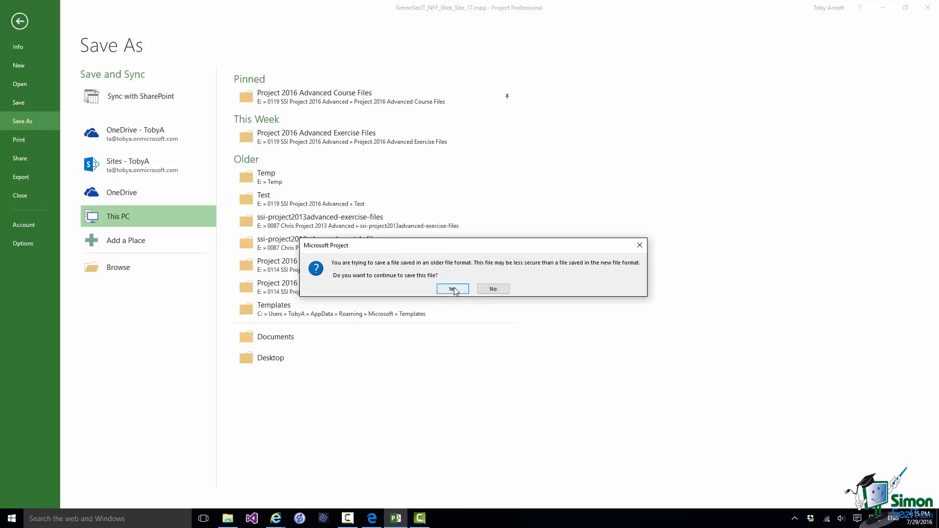
- Continue past the warning and start a new export map in the Export Wizard
left_click(452, 288)
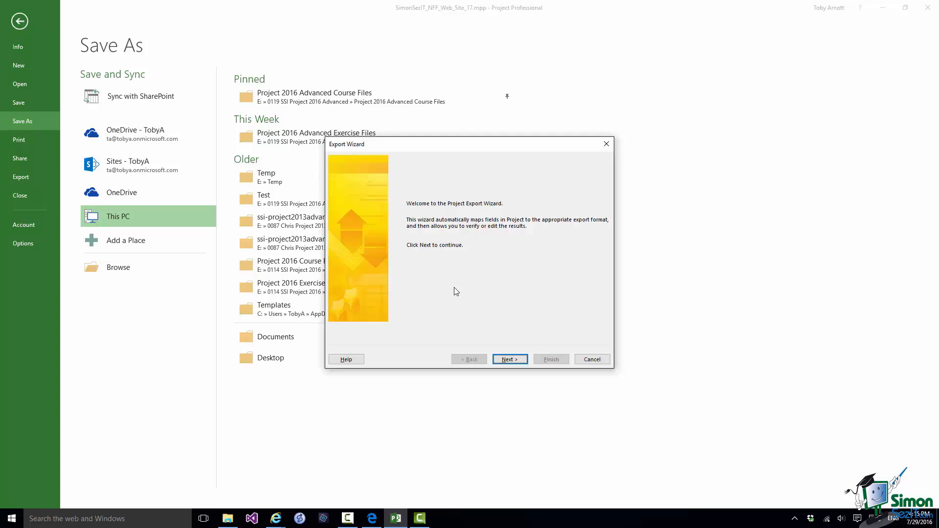
left_click(509, 359)
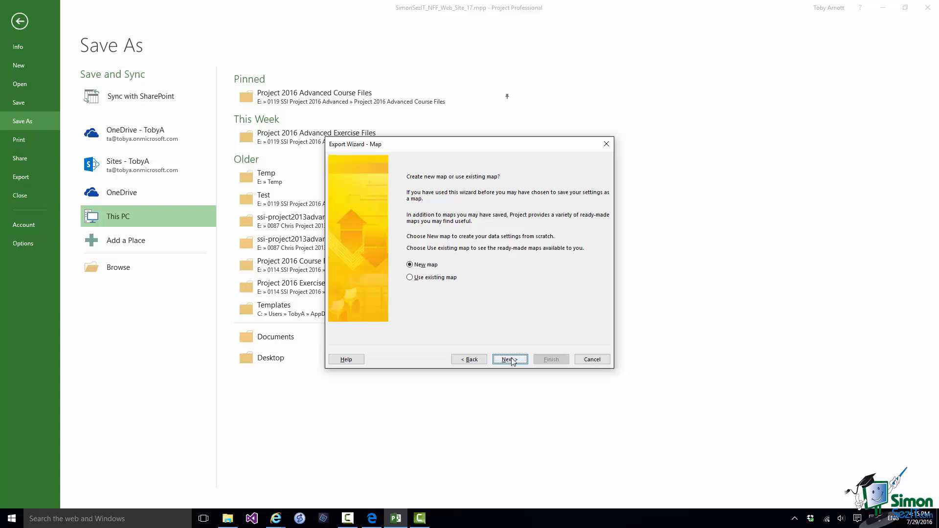
left_click(508, 359)
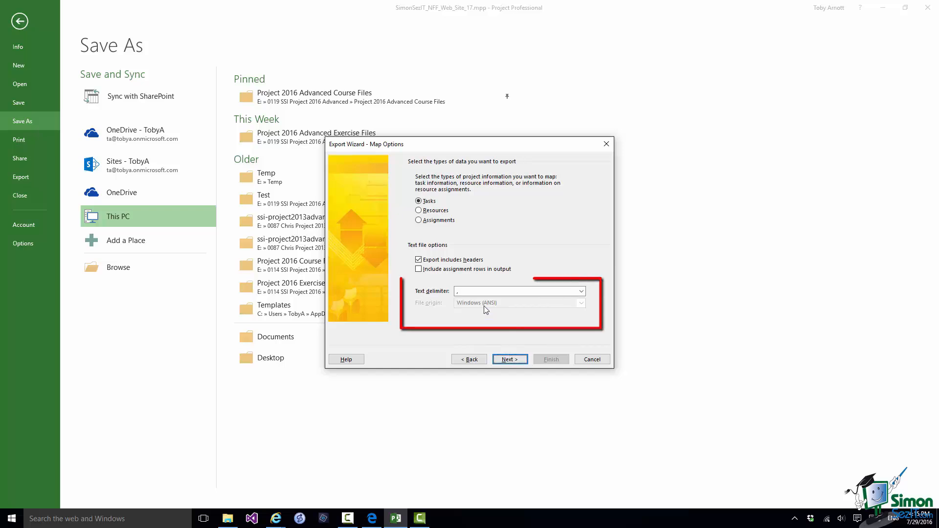
- Export Tasks with headers, choose the text delimiter and proceed to field mapping
left_click(518, 292)
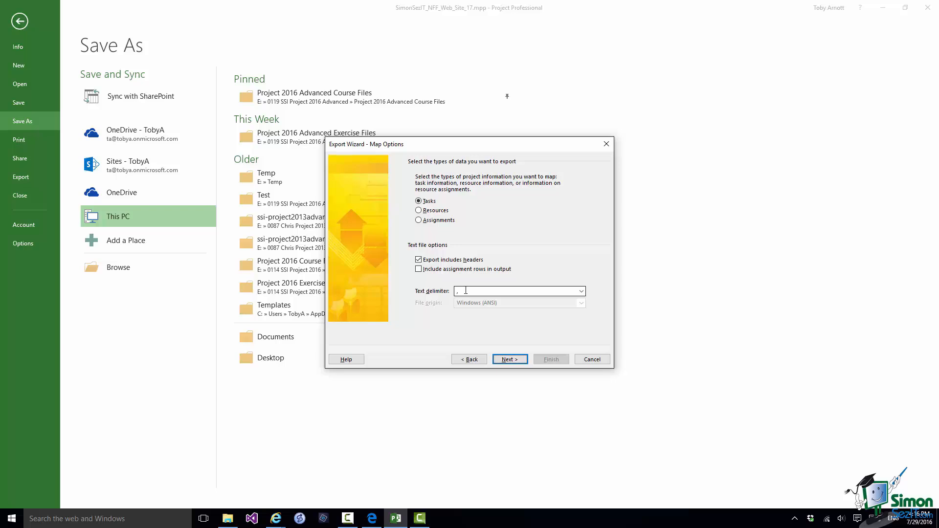
left_click(580, 292)
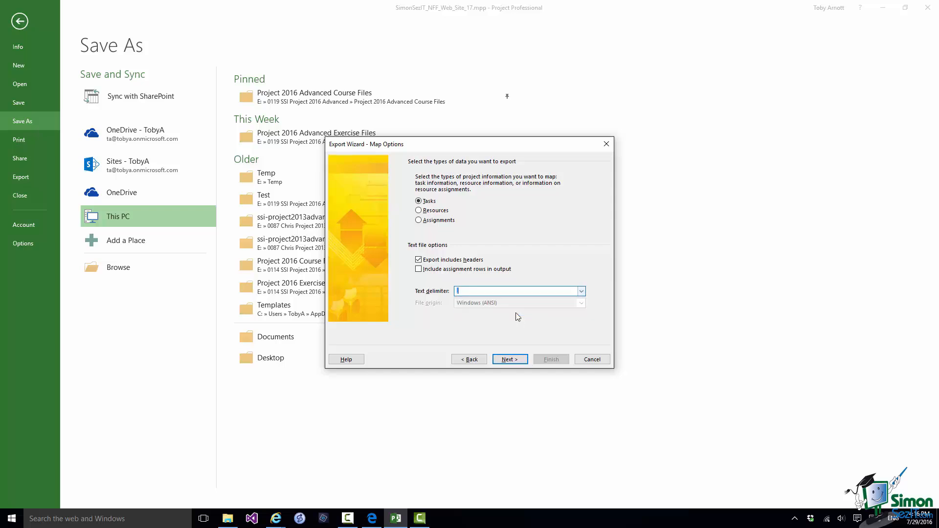
left_click(509, 359)
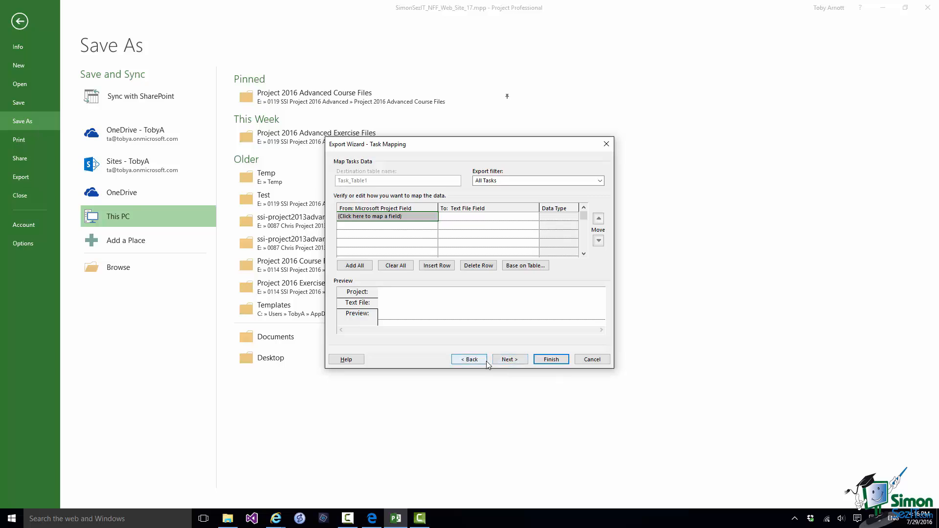
mouse_move(405, 216)
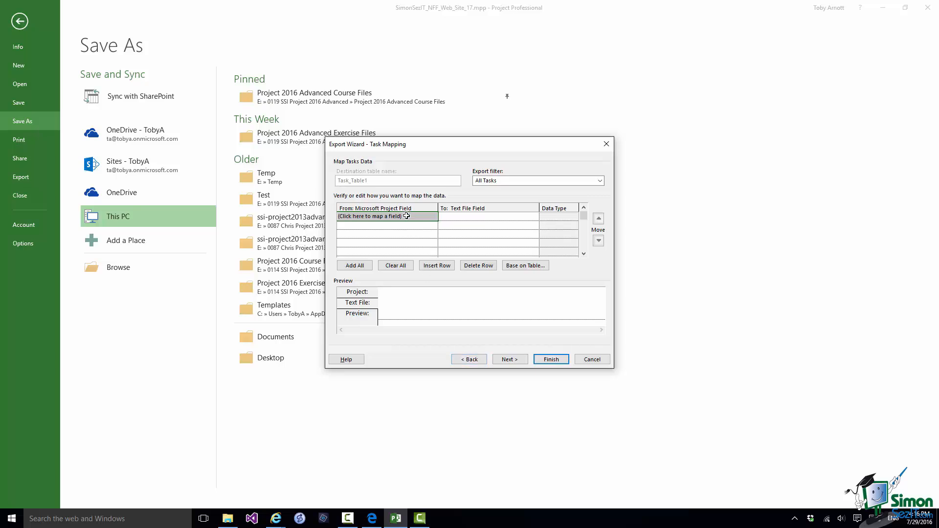
- Map task Name, Start and Finish to Name, Start_Date and Finish_Date columns and continue the wizard
left_click(432, 216)
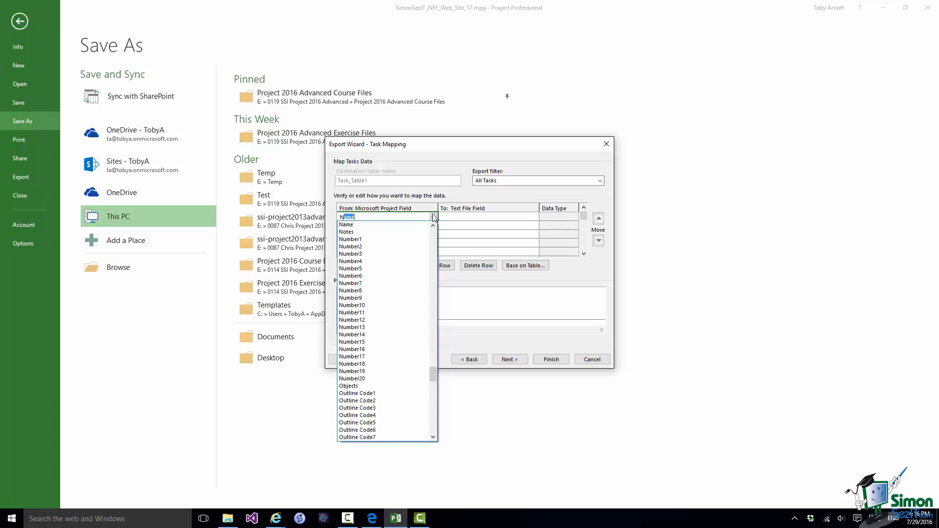
left_click(347, 225)
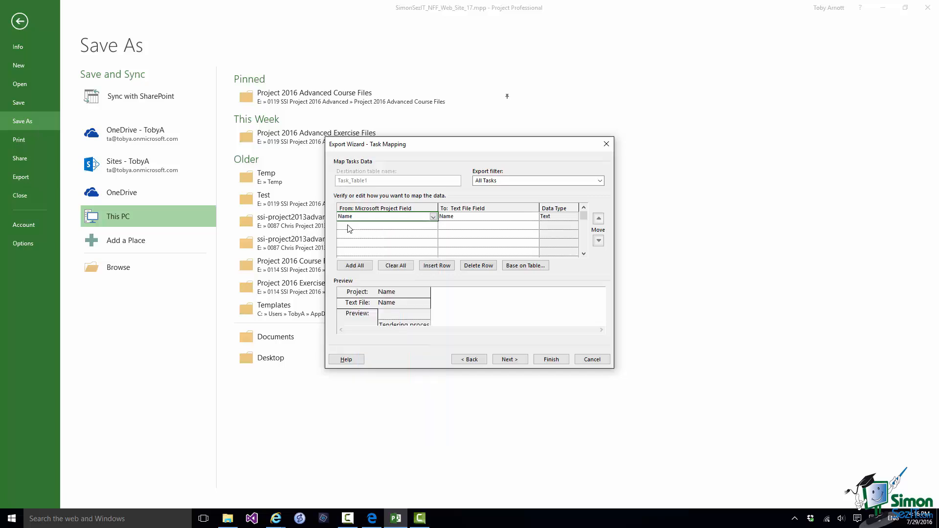
left_click(386, 225)
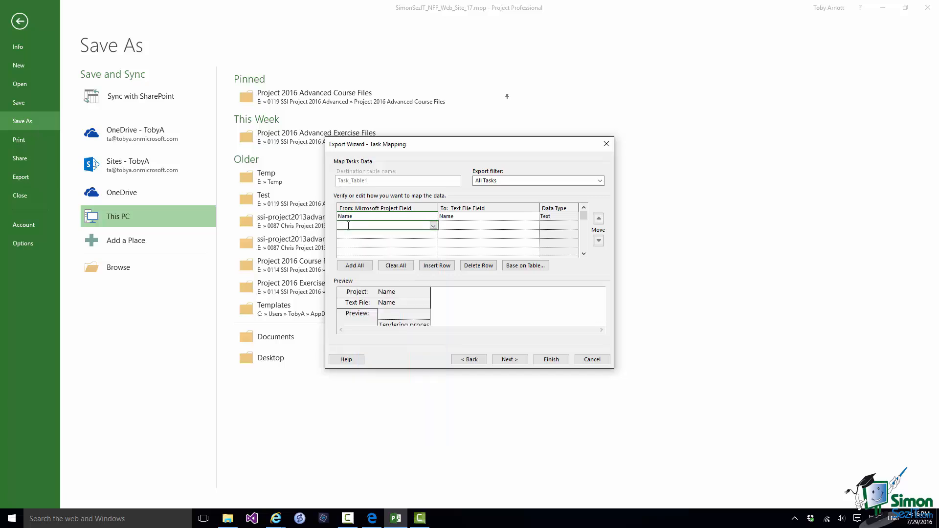
left_click(432, 225)
type("Scheduled Duration")
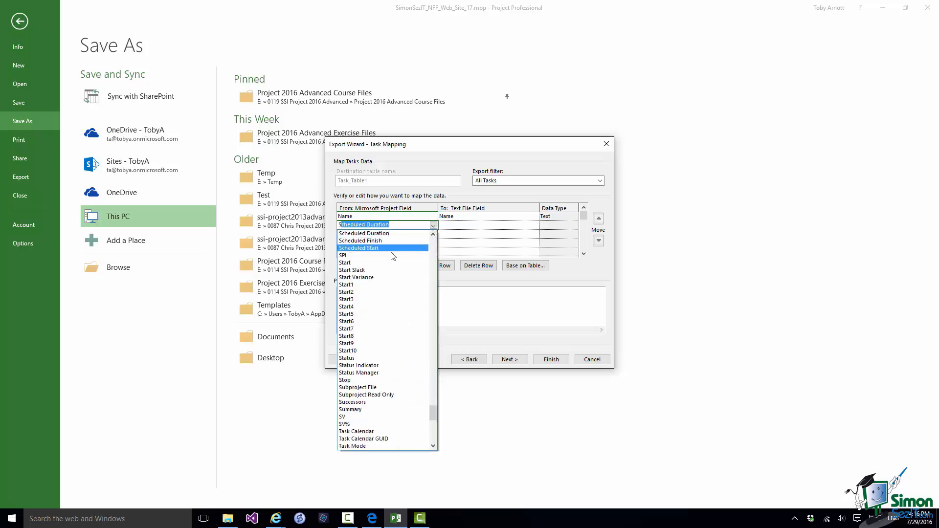
left_click(345, 263)
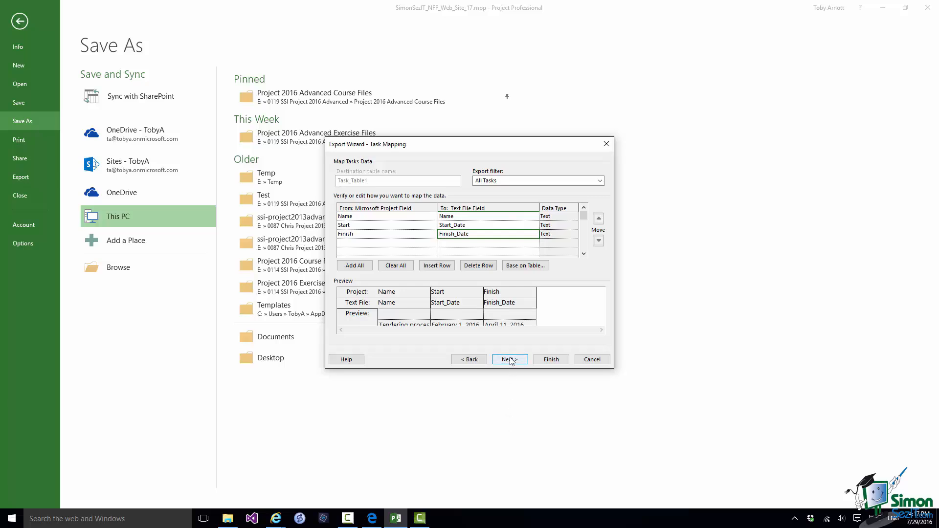
left_click(508, 359)
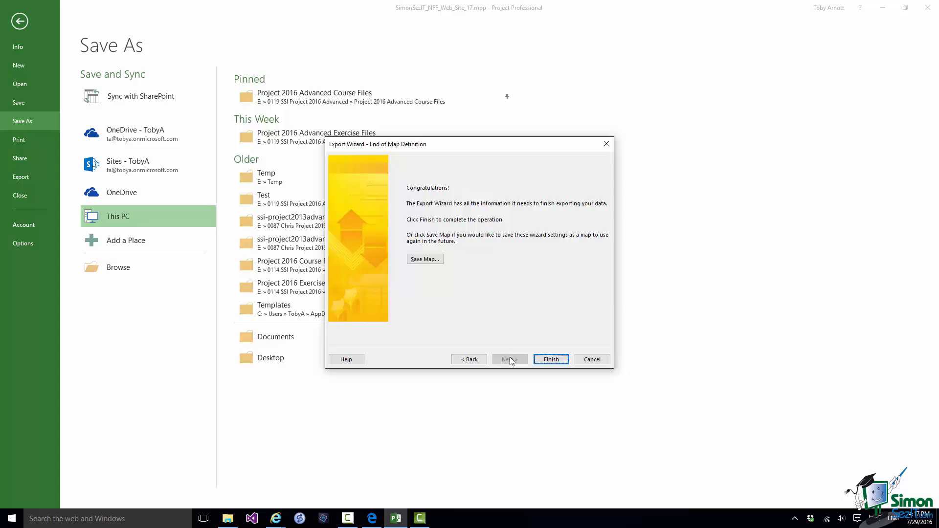
mouse_move(551, 359)
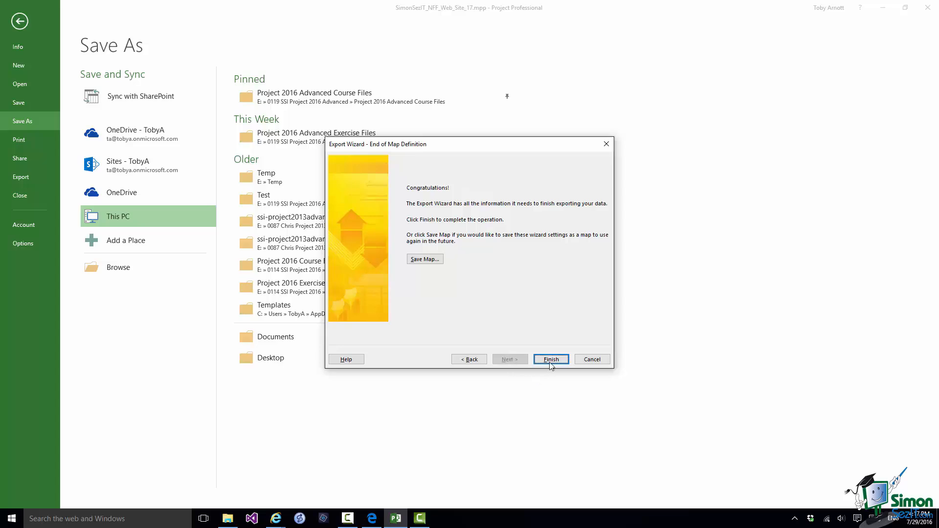
- Finish the text export so the mapped tasks are written to the file
left_click(550, 359)
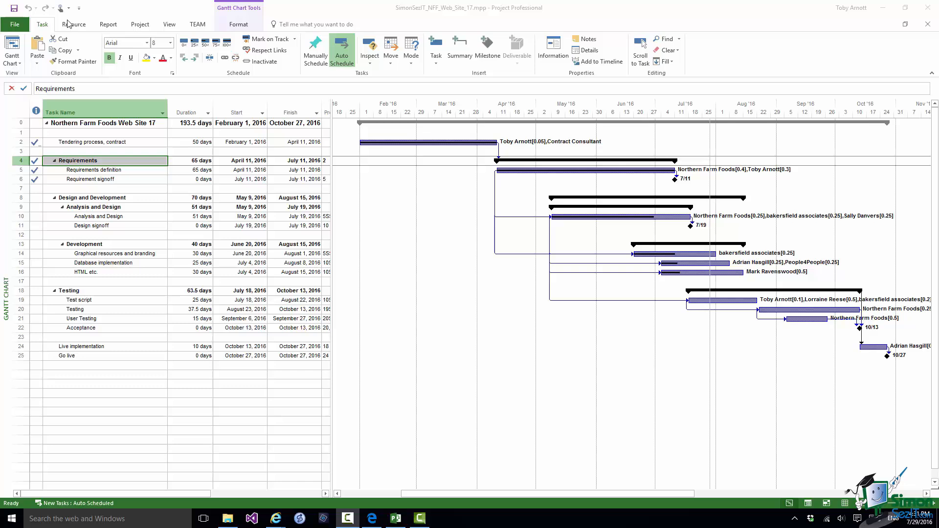
- Save the Web Site 17 project as an Excel workbook, starting the Export Wizard
left_click(14, 24)
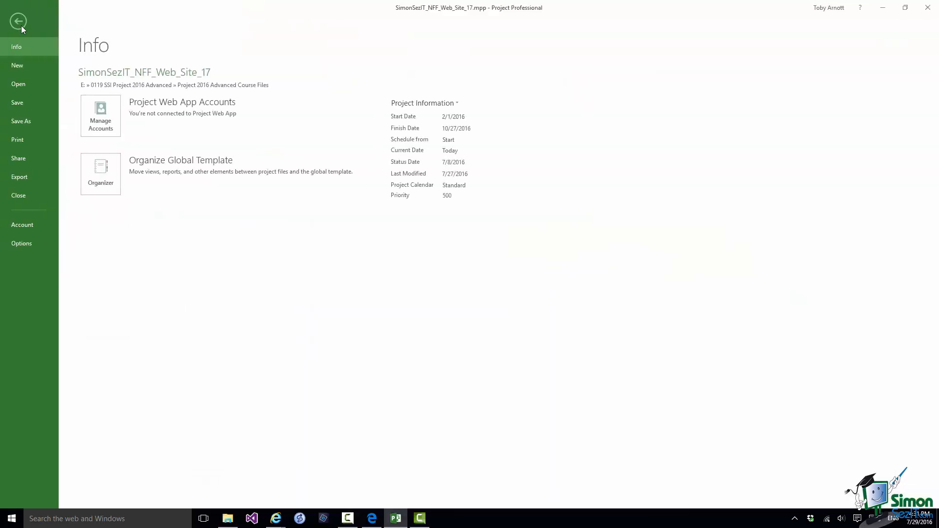
left_click(20, 178)
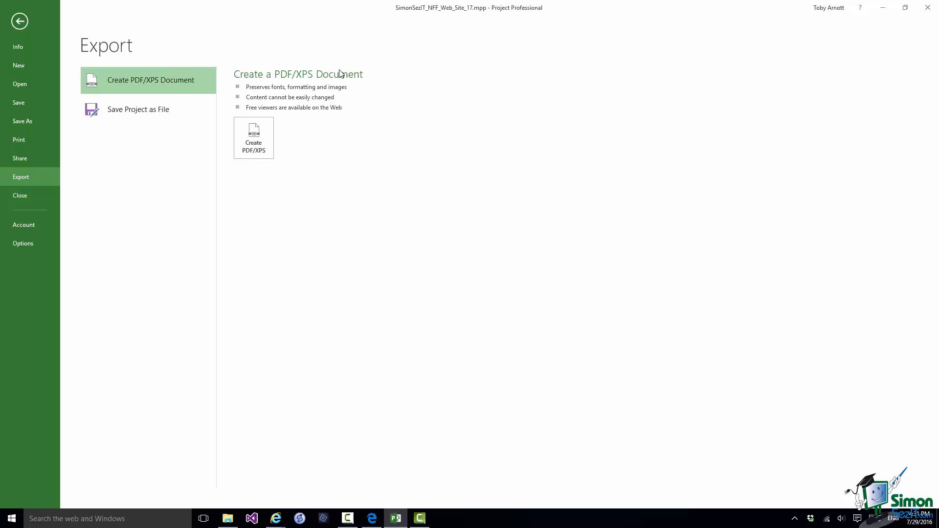
left_click(138, 109)
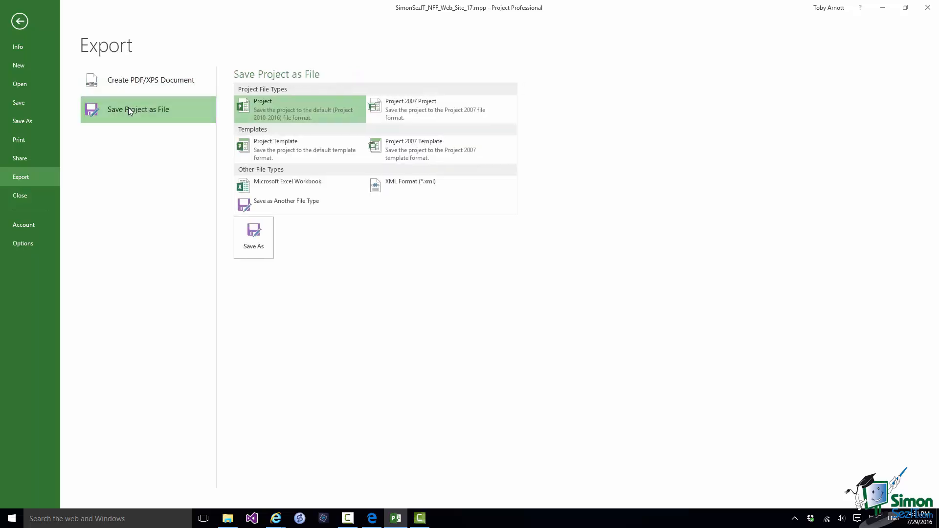
mouse_move(129, 108)
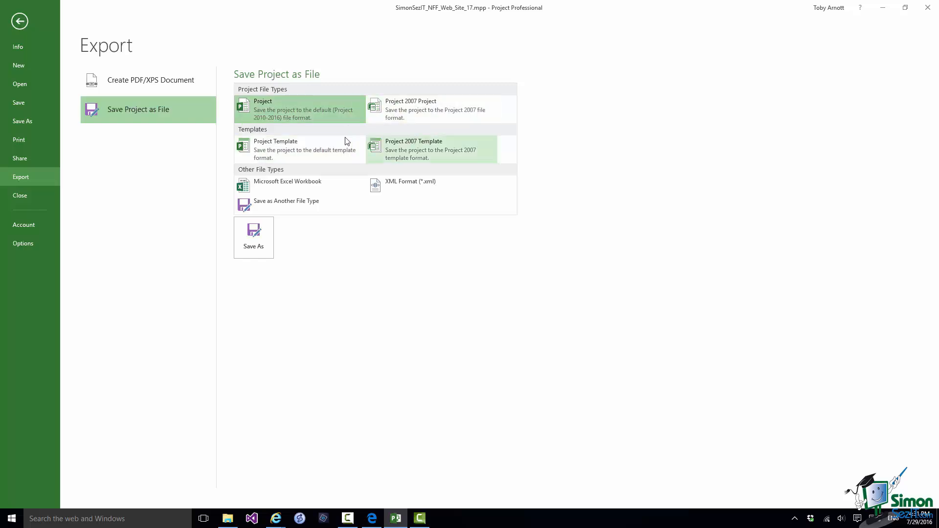
mouse_move(372, 417)
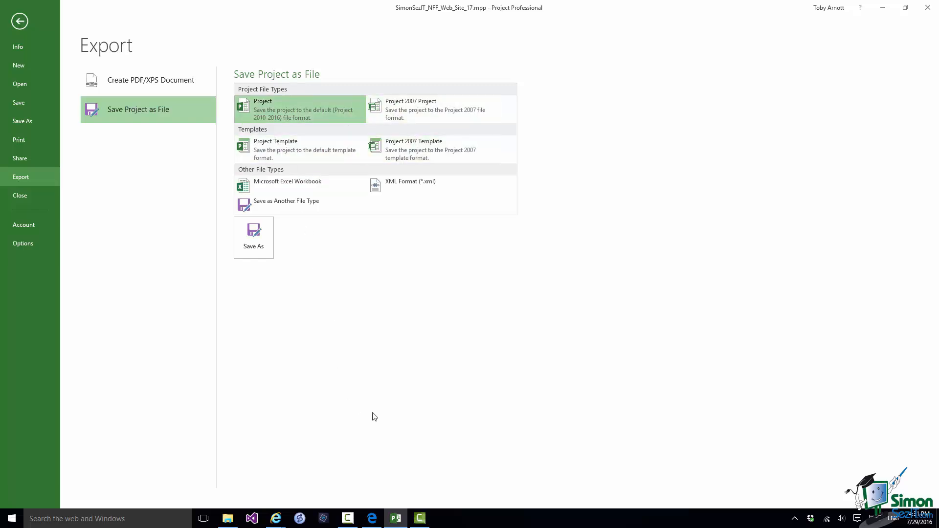
mouse_move(288, 185)
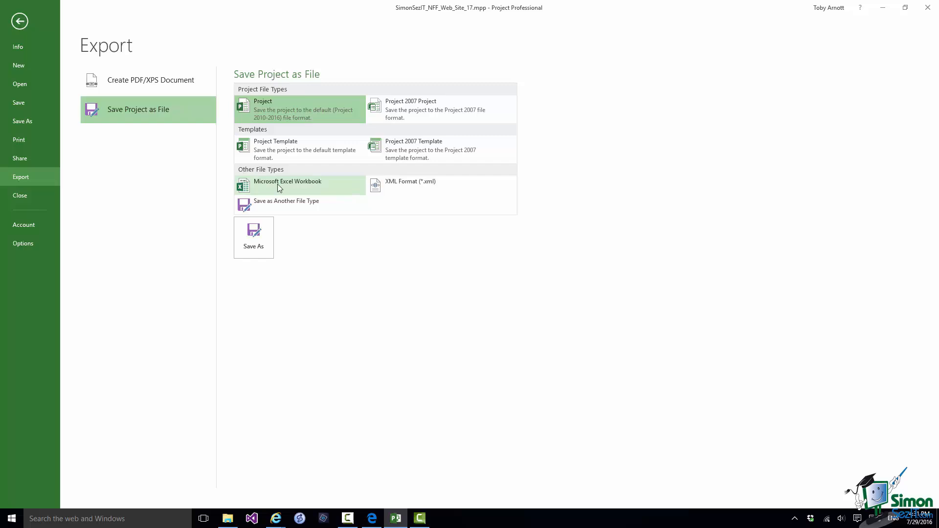
mouse_move(271, 188)
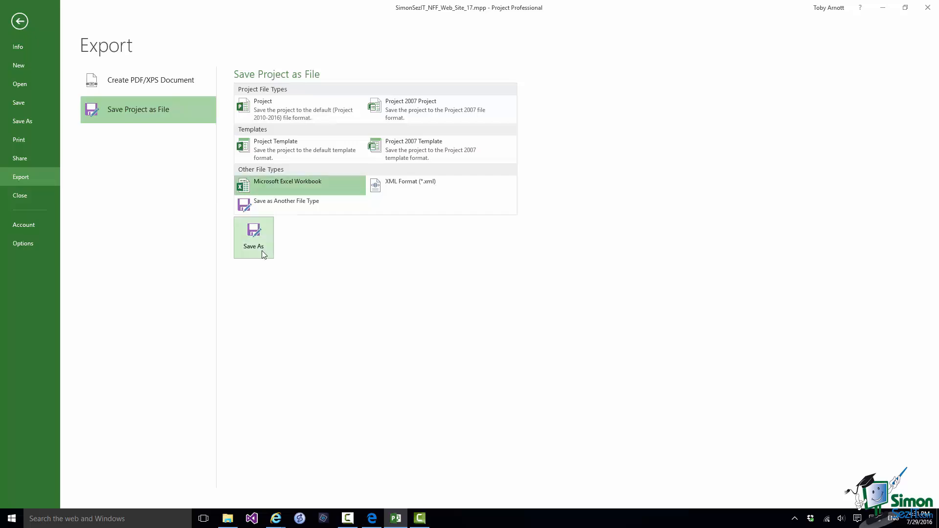
left_click(252, 234)
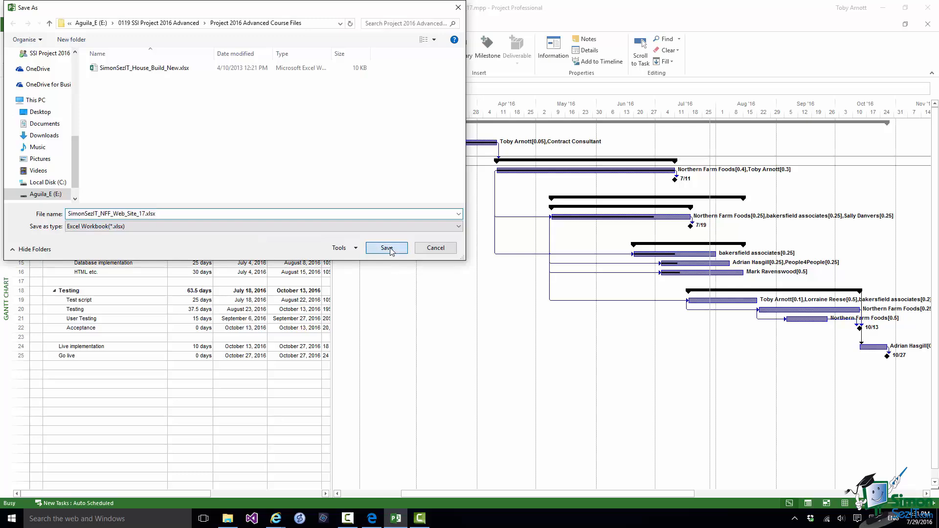
left_click(387, 248)
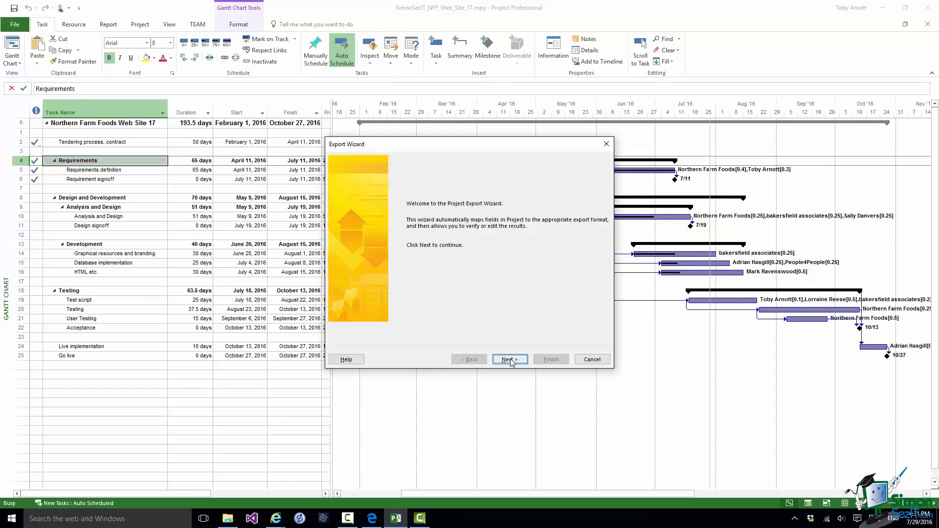
- Export selected data using the ready-made Earned value information map and reach its Map Options
left_click(509, 359)
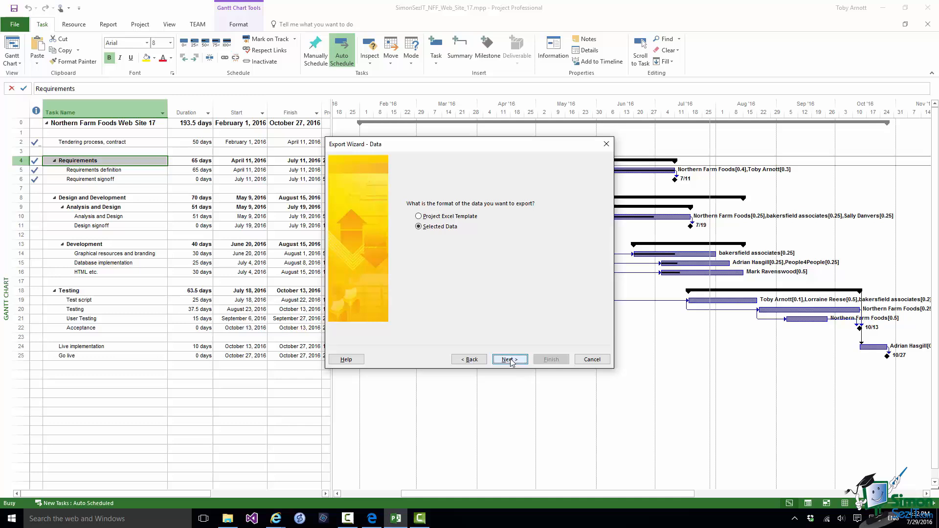
left_click(508, 359)
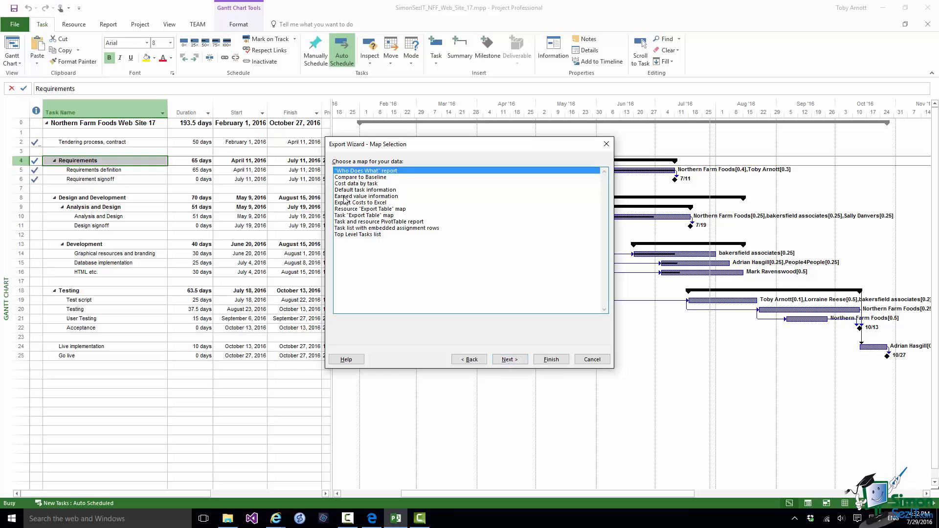
left_click(366, 195)
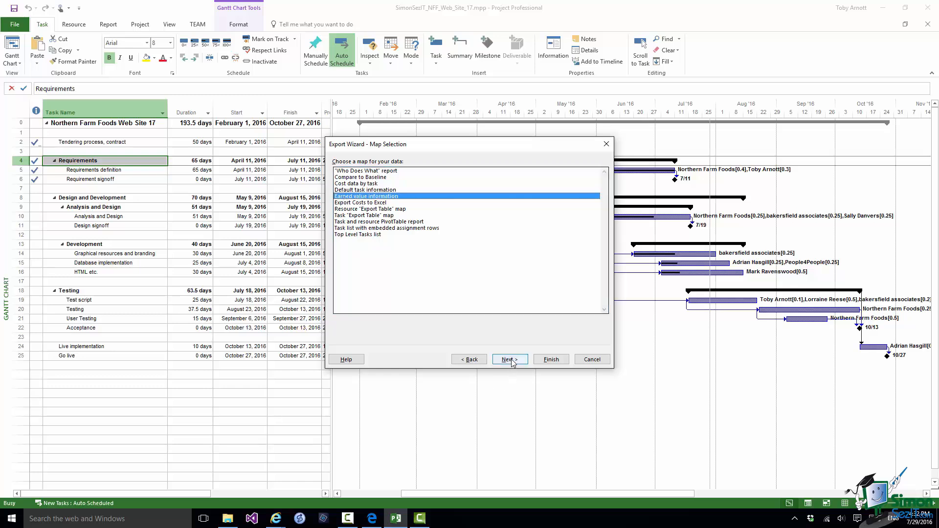
left_click(509, 359)
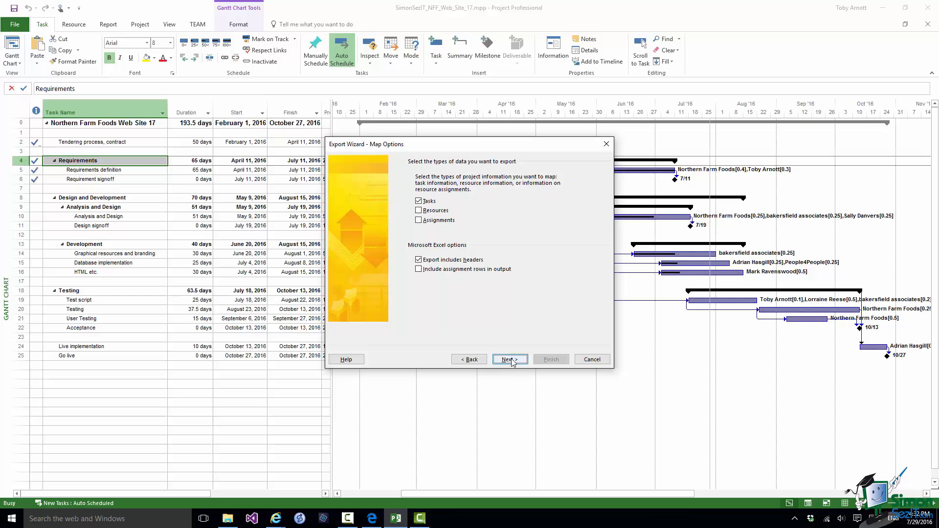
- Accept task data with headers and the earned value field mapping, completing the Earned_Value worksheet export
left_click(508, 359)
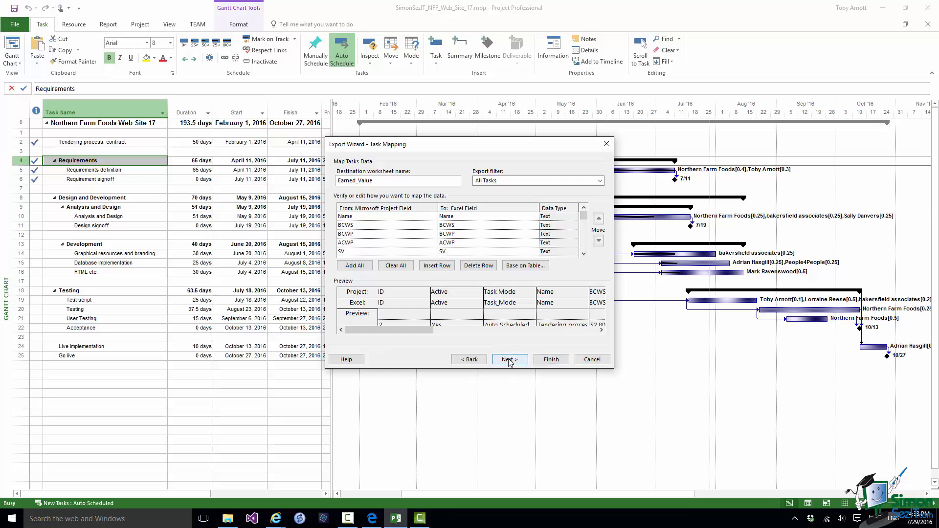
left_click(509, 359)
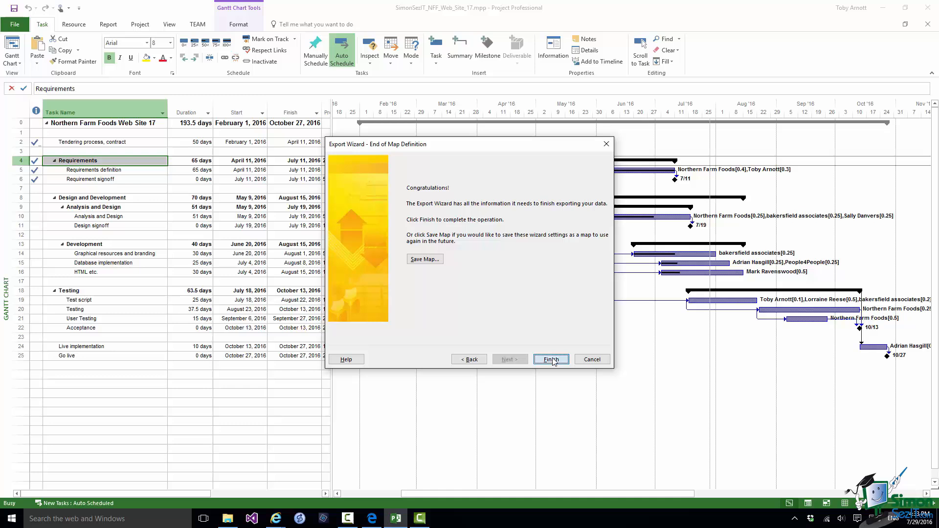
left_click(549, 359)
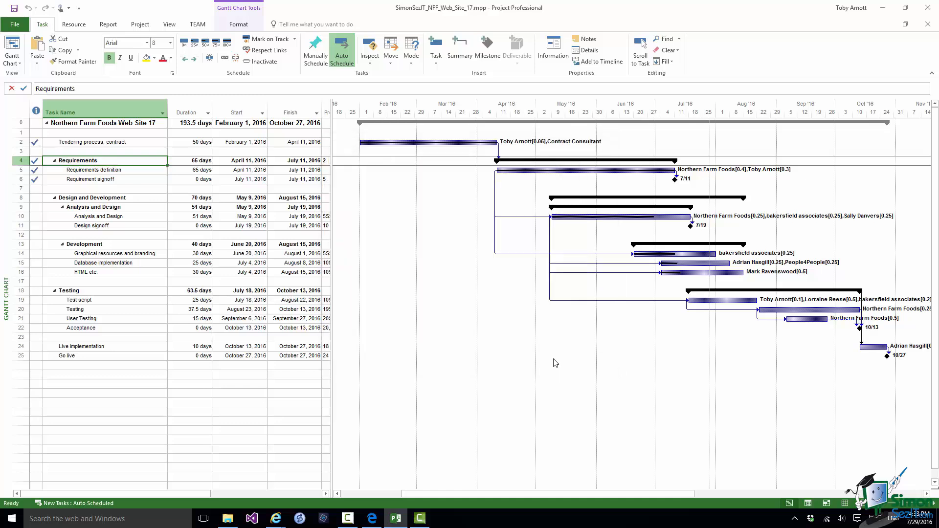